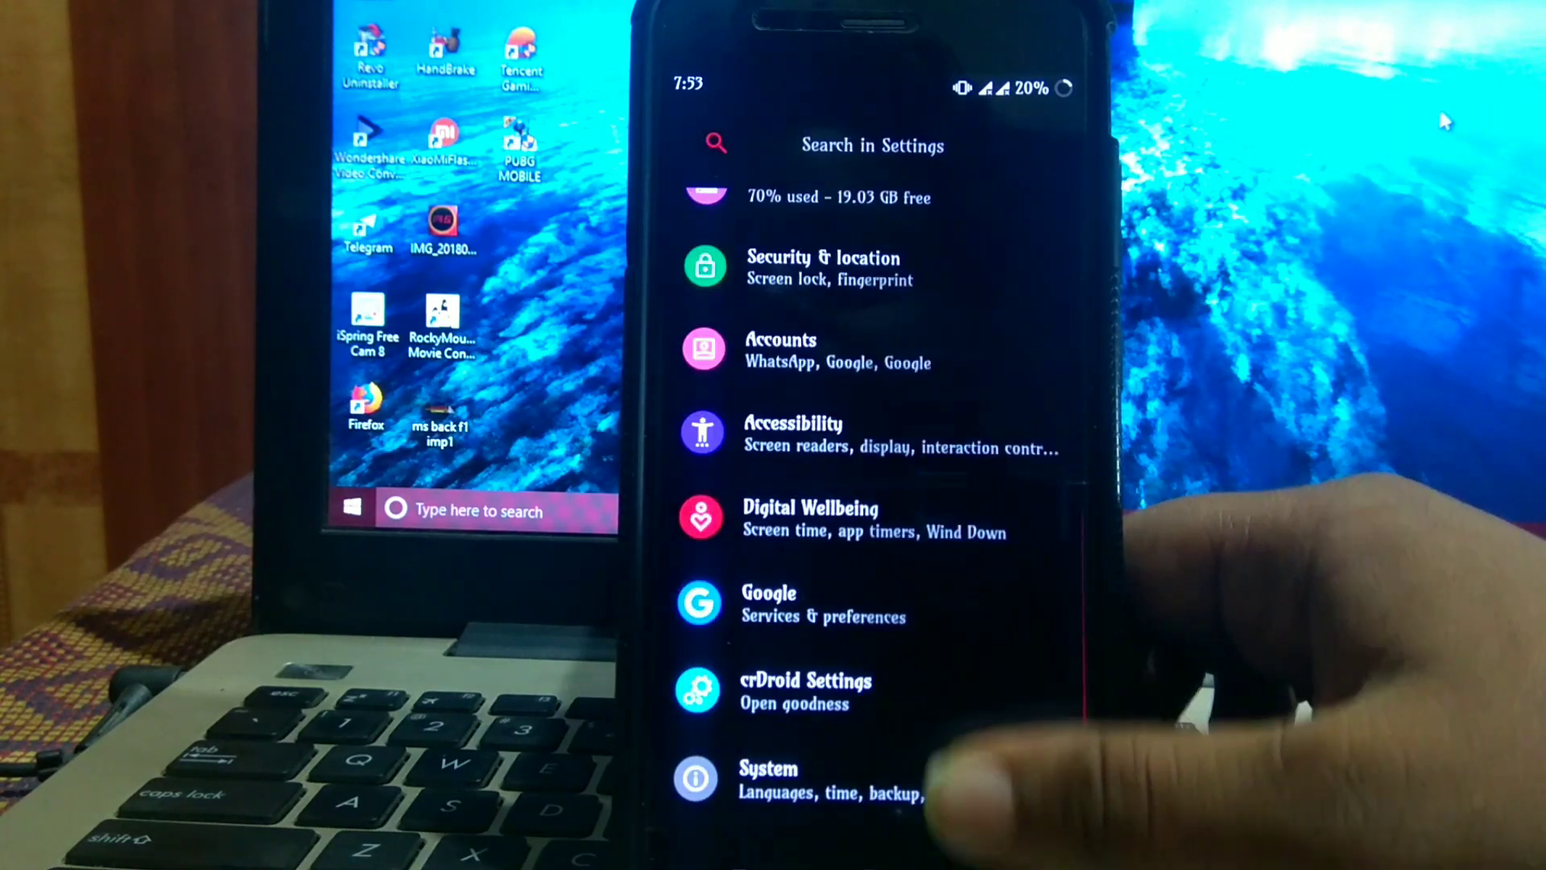
Enter crDroid Settings, glance at Clock & date, and return to the Status bar options.
click(805, 691)
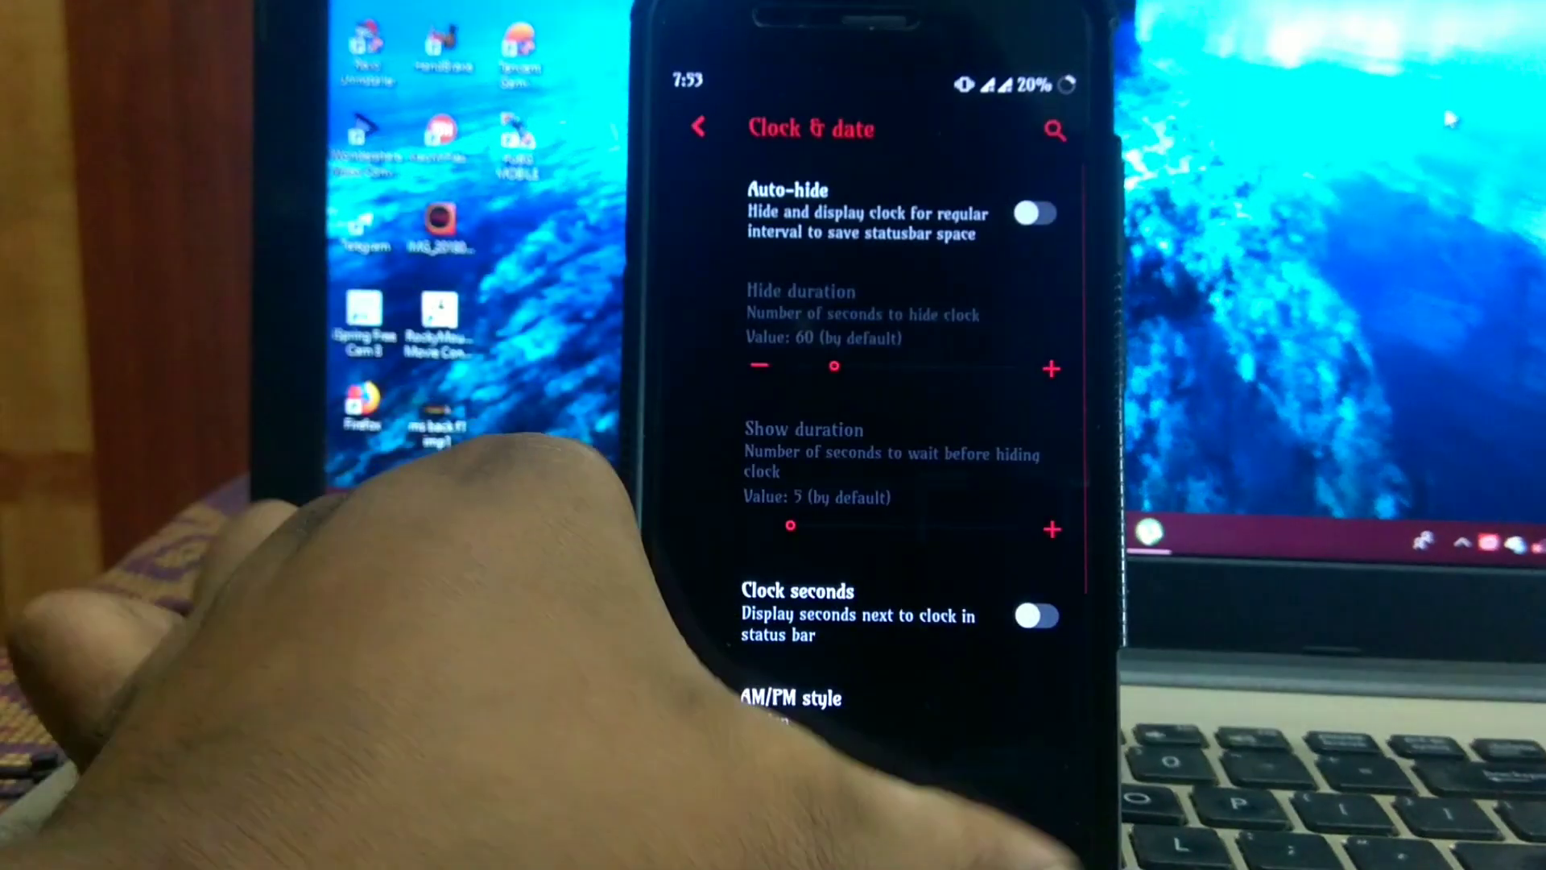
click(697, 129)
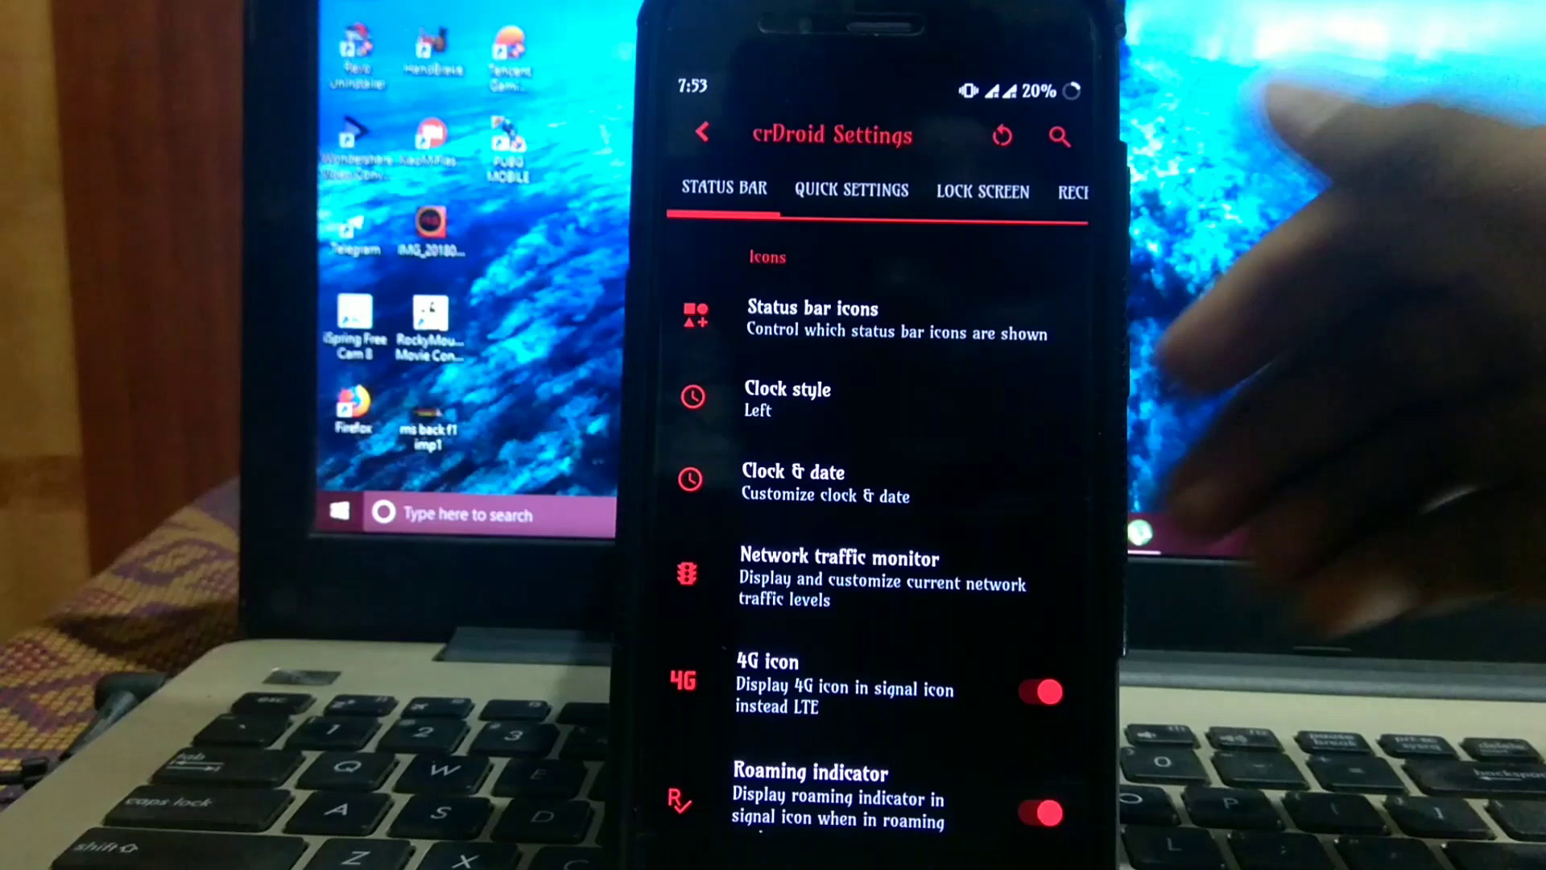
Scroll through the battery, logo and gesture status bar options, then switch to Quick Settings.
click(810, 317)
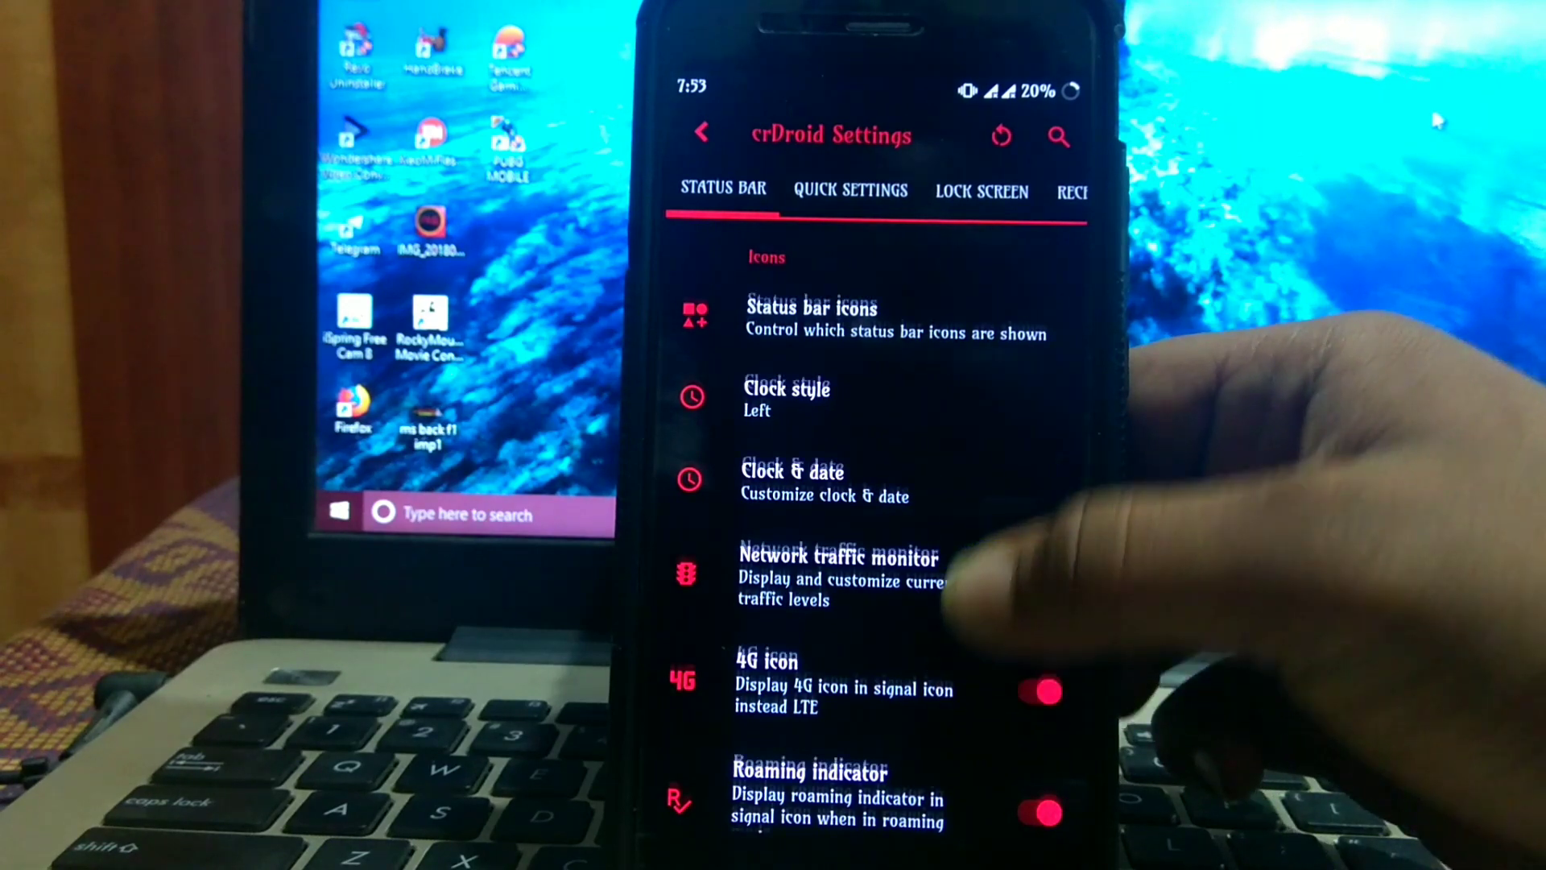
scroll(up, 3)
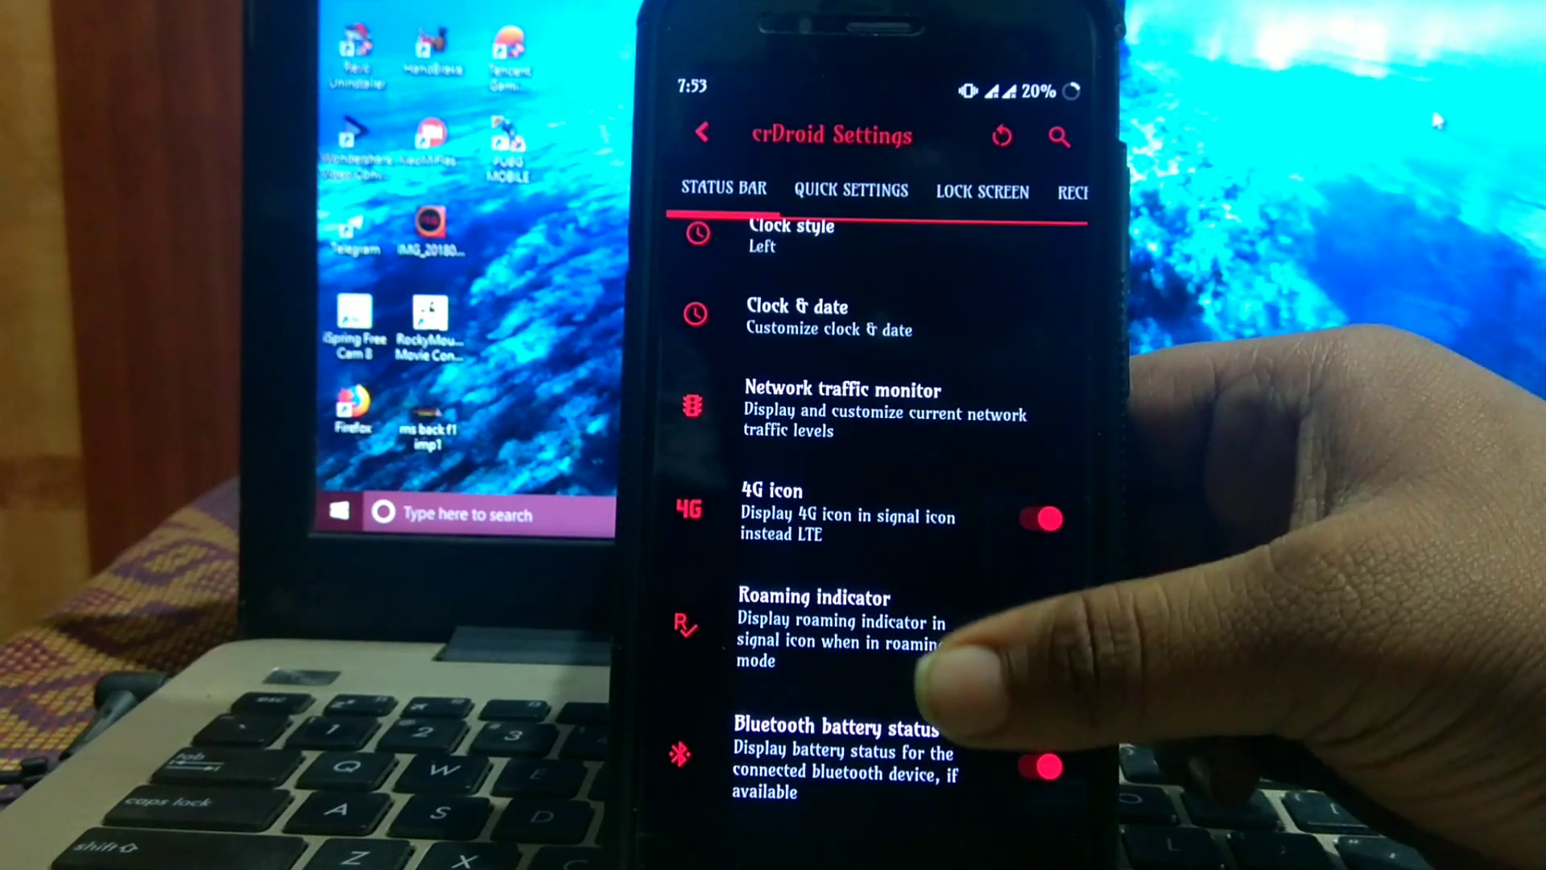
scroll(up, 3)
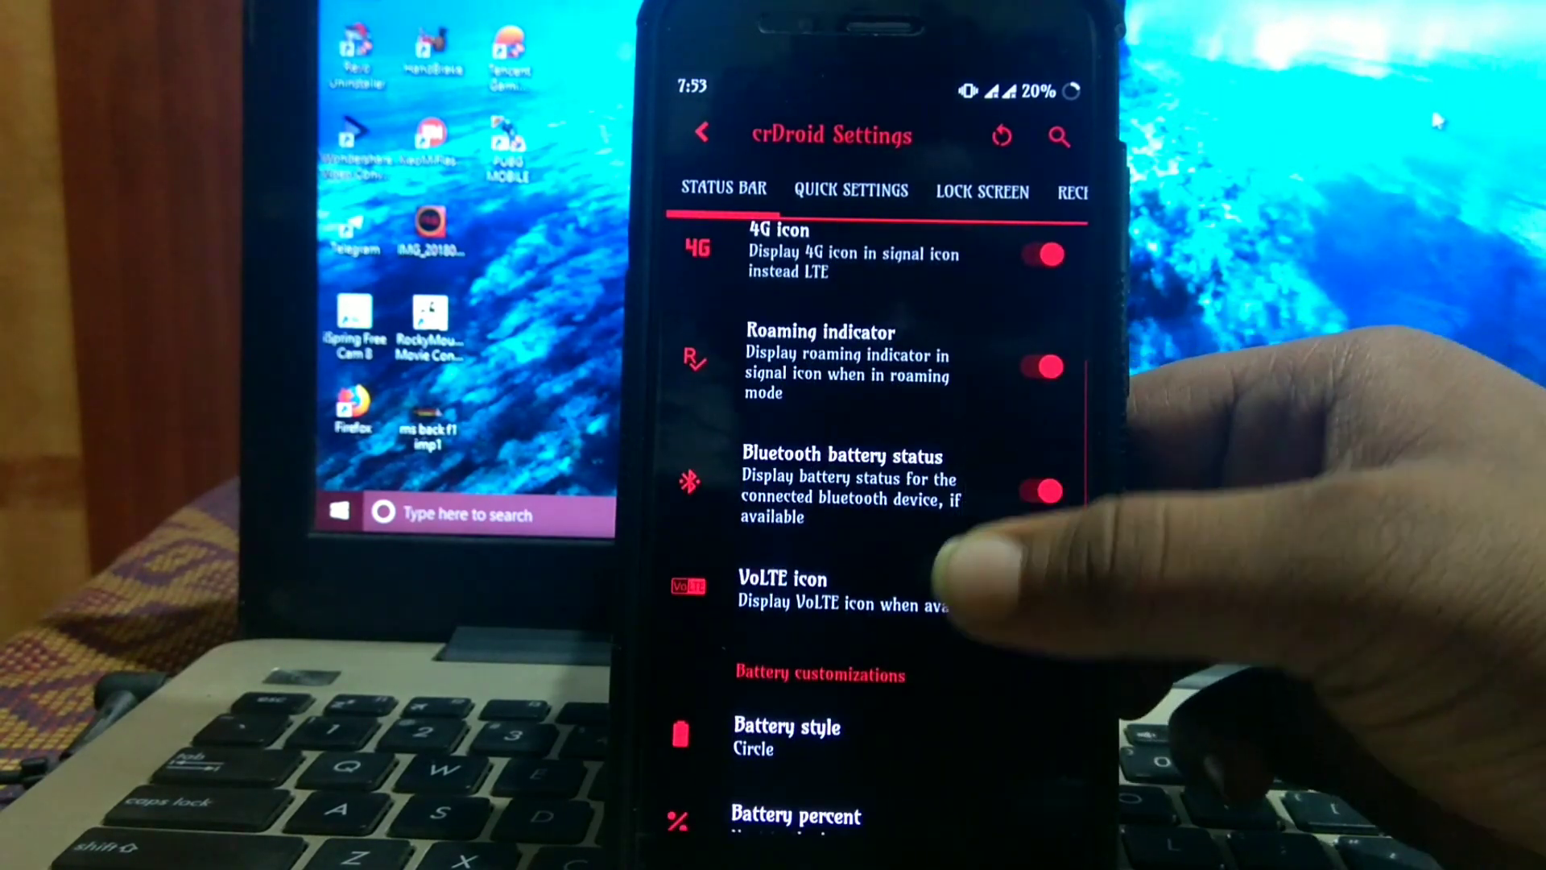
scroll(down, 3)
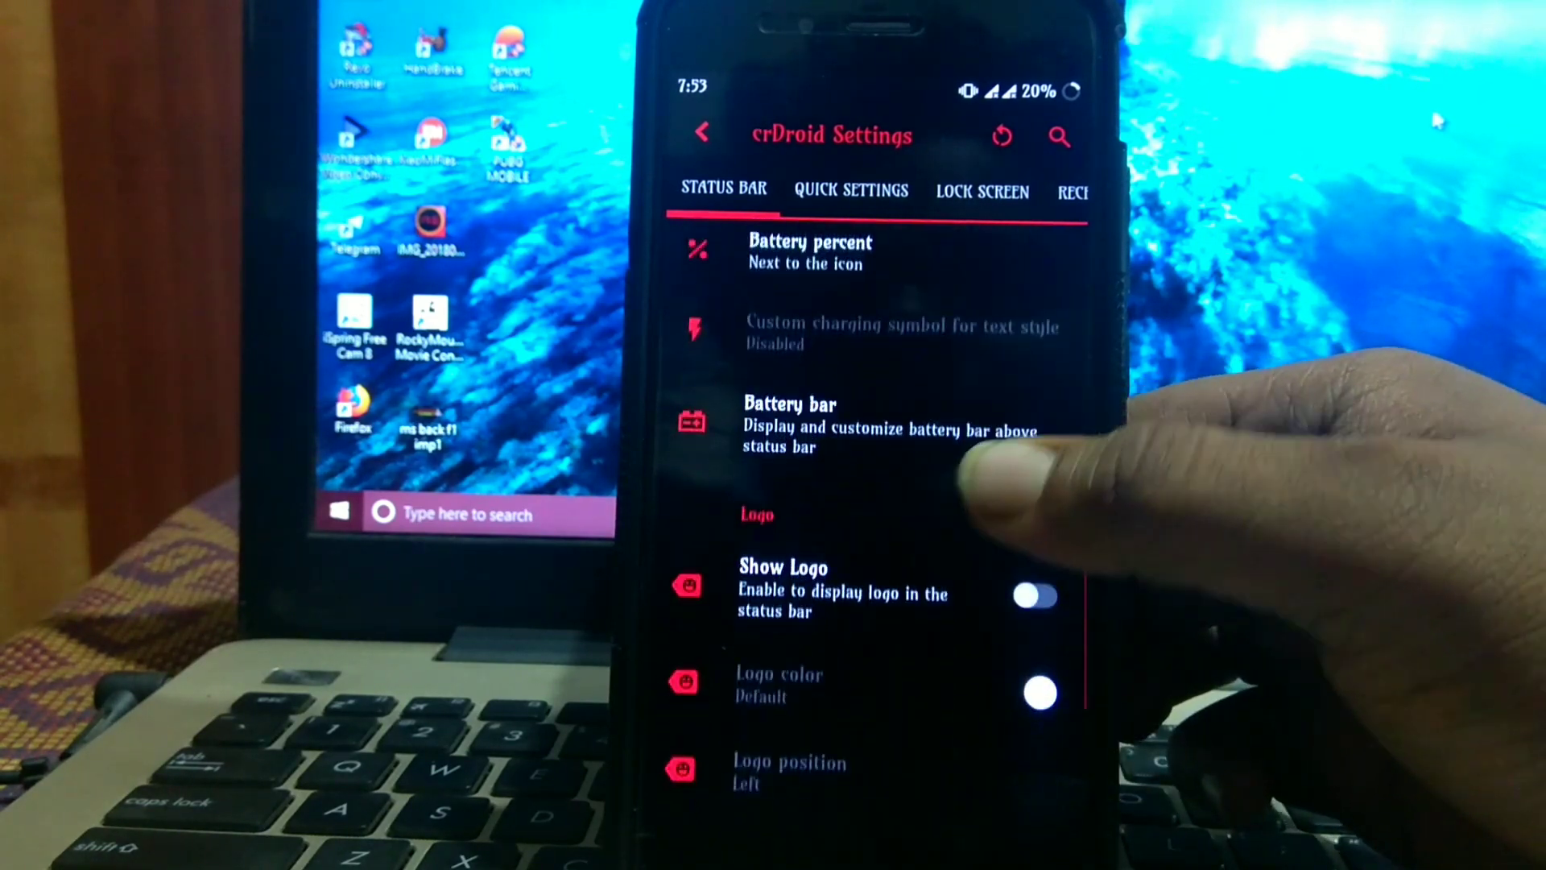
scroll(down, 3)
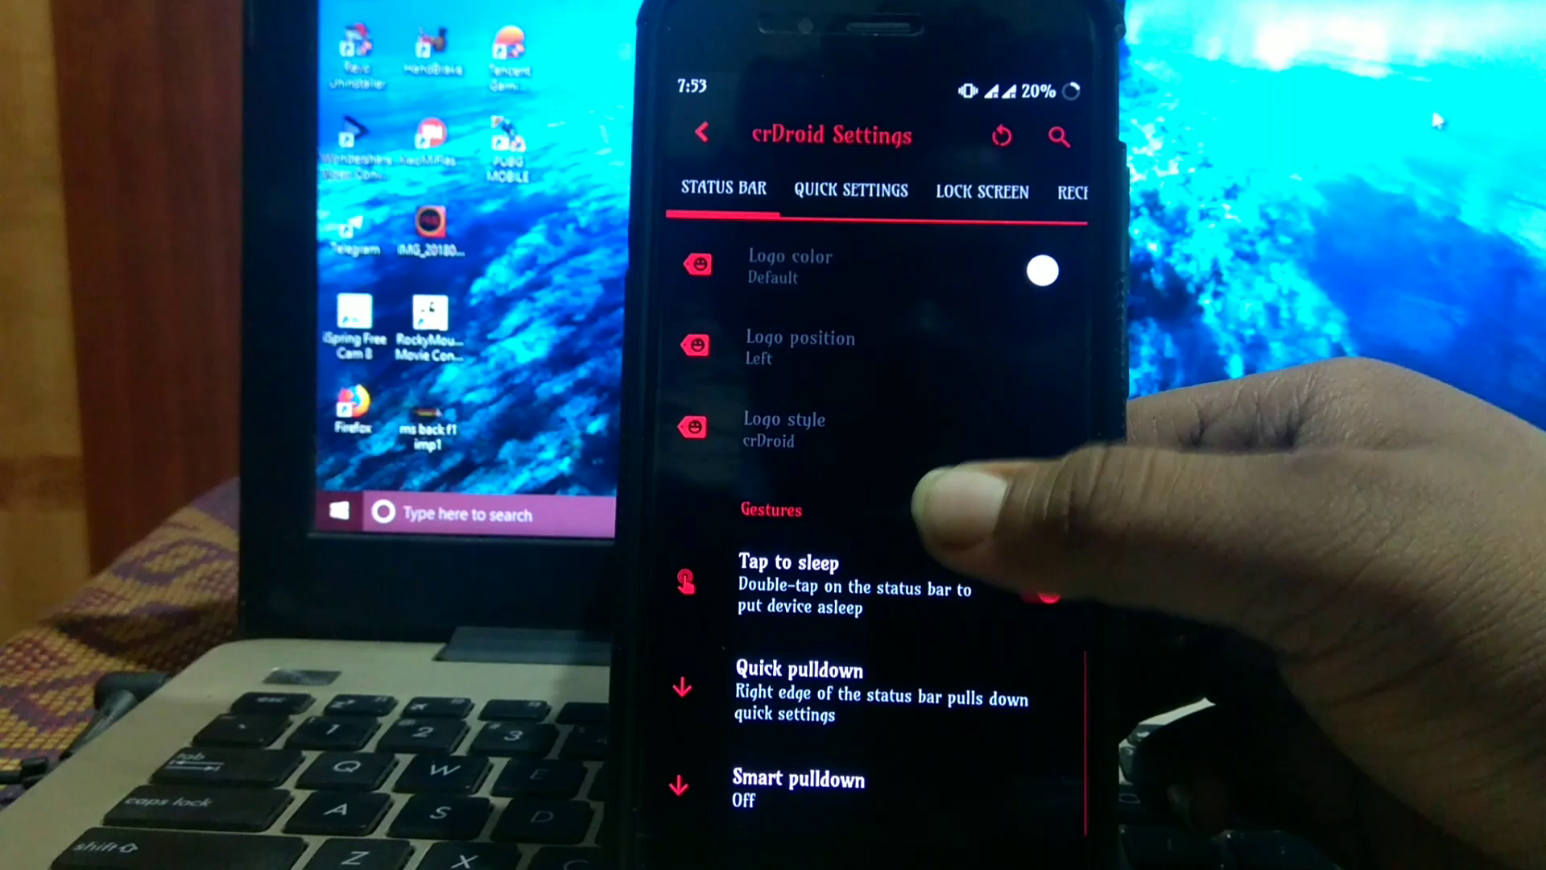
click(1042, 591)
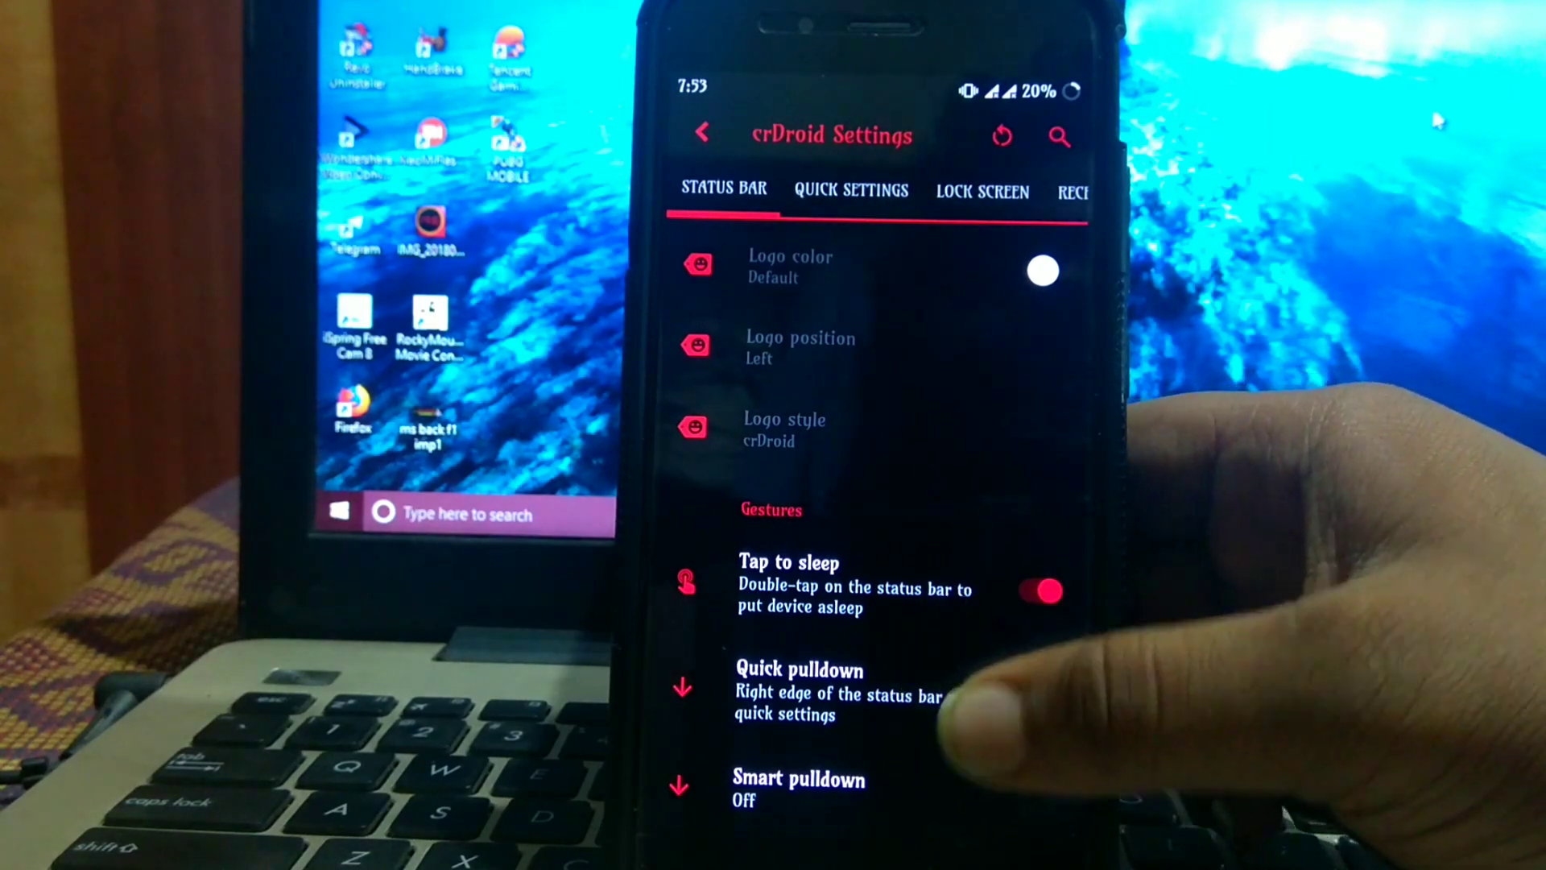
click(851, 190)
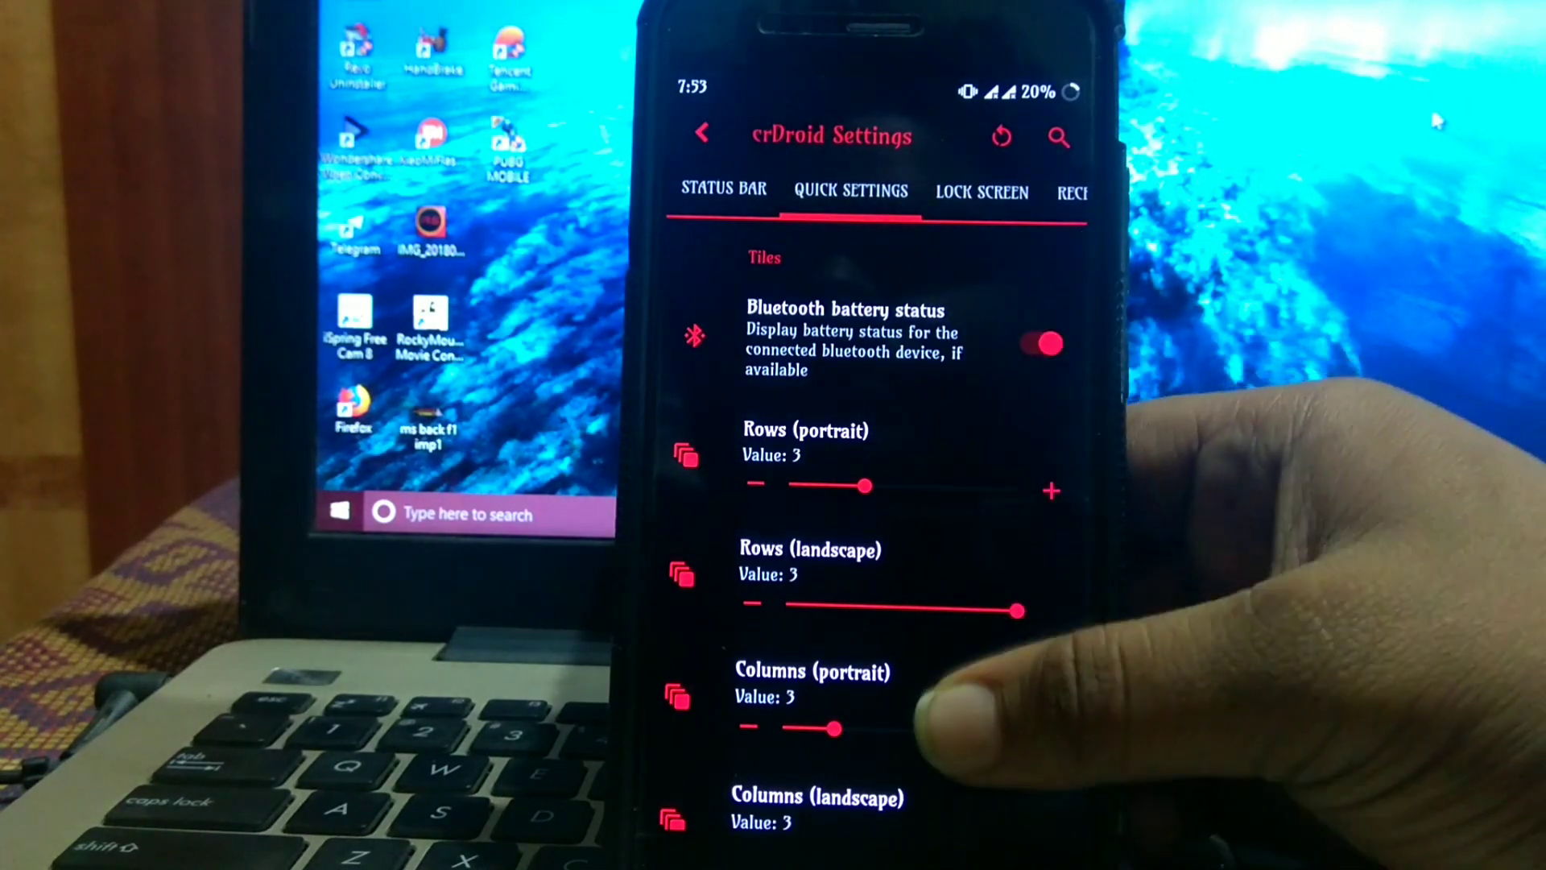
Swipe past the Lock Screen options to reach the Navigation bar settings.
scroll(down, 3)
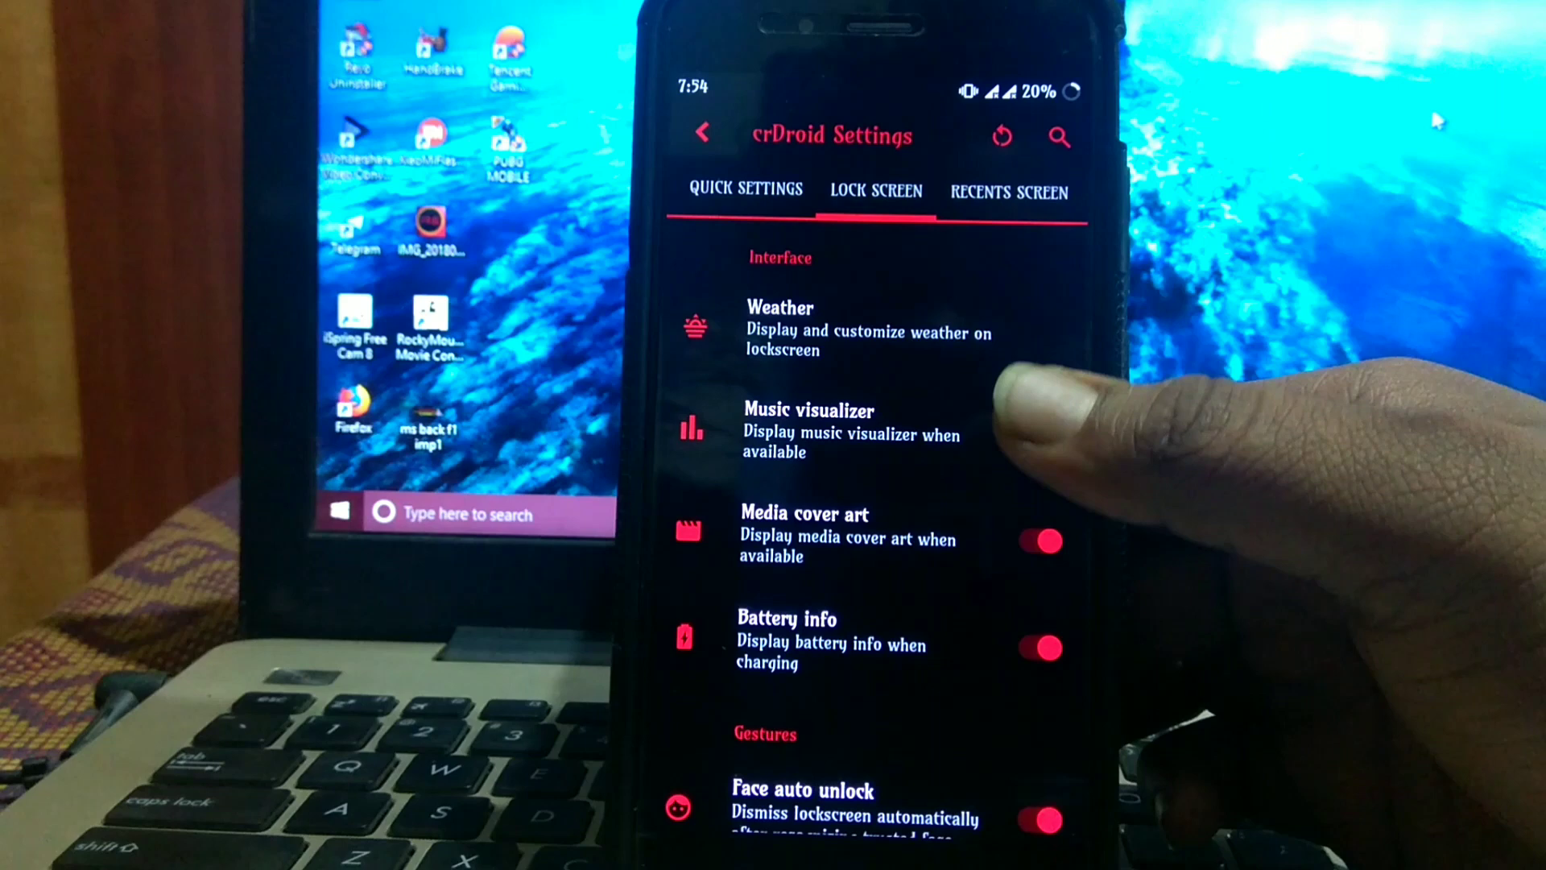
scroll(down, 3)
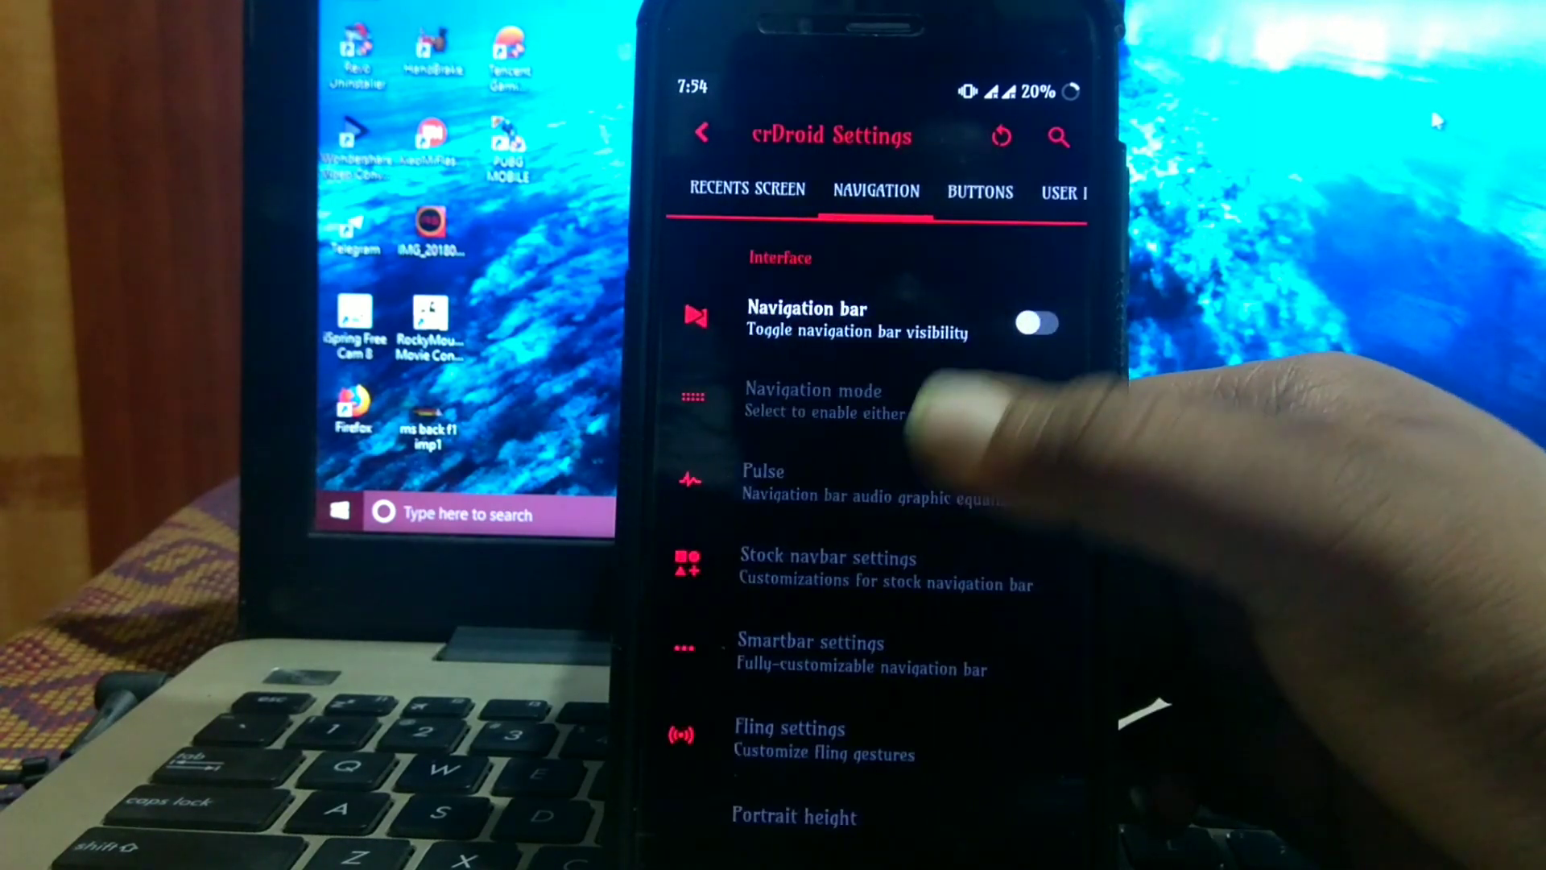
Browse the Swipe-up gestures and Swipe fingerprint pages, then move to the Buttons options.
scroll(up, 3)
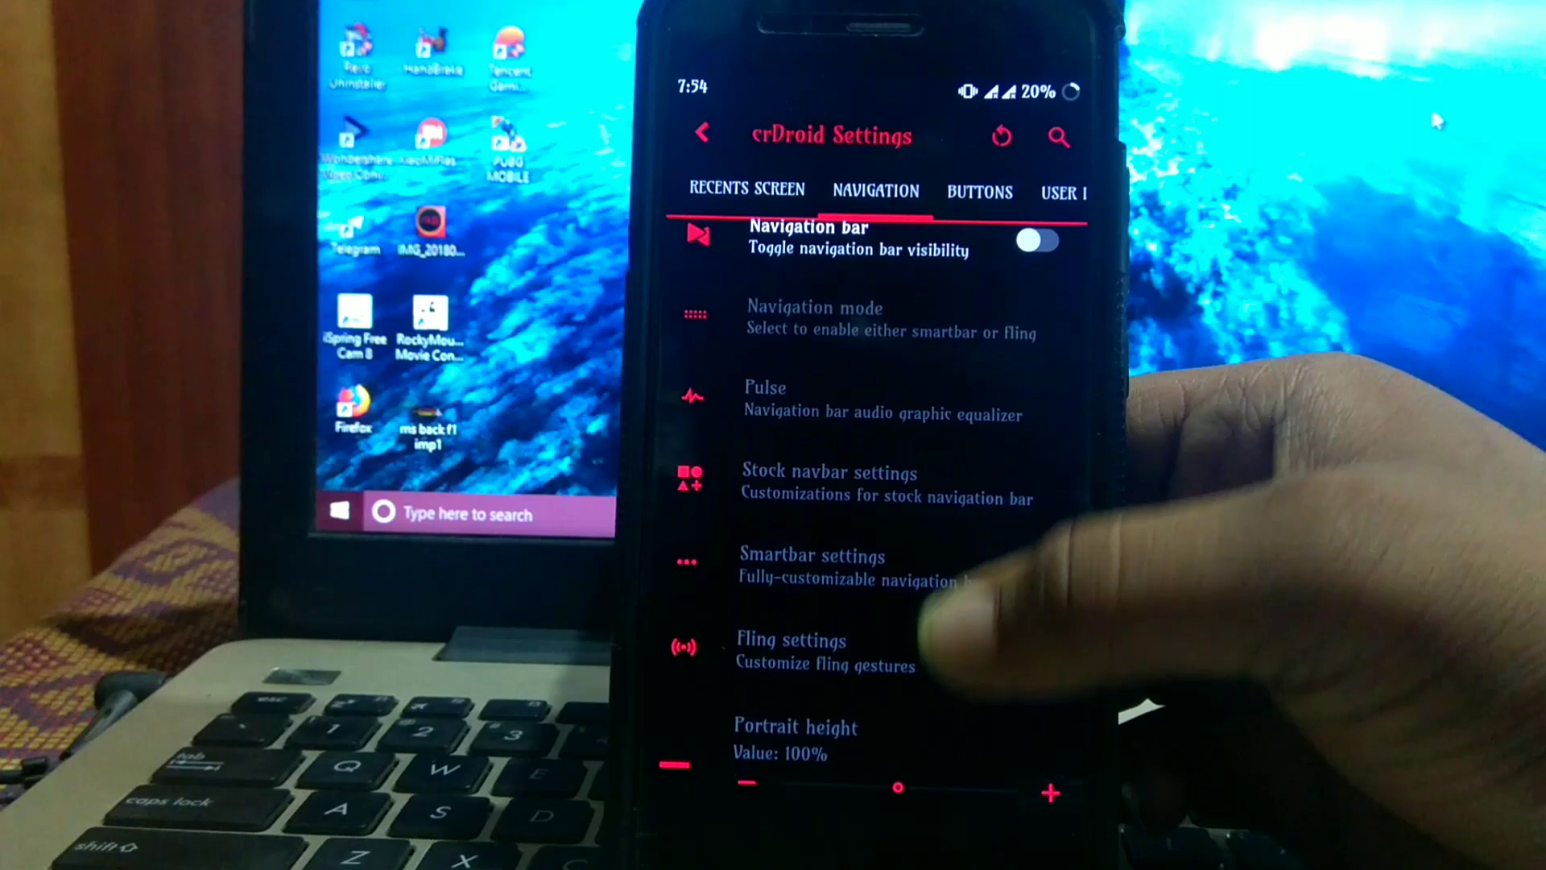
scroll(up, 3)
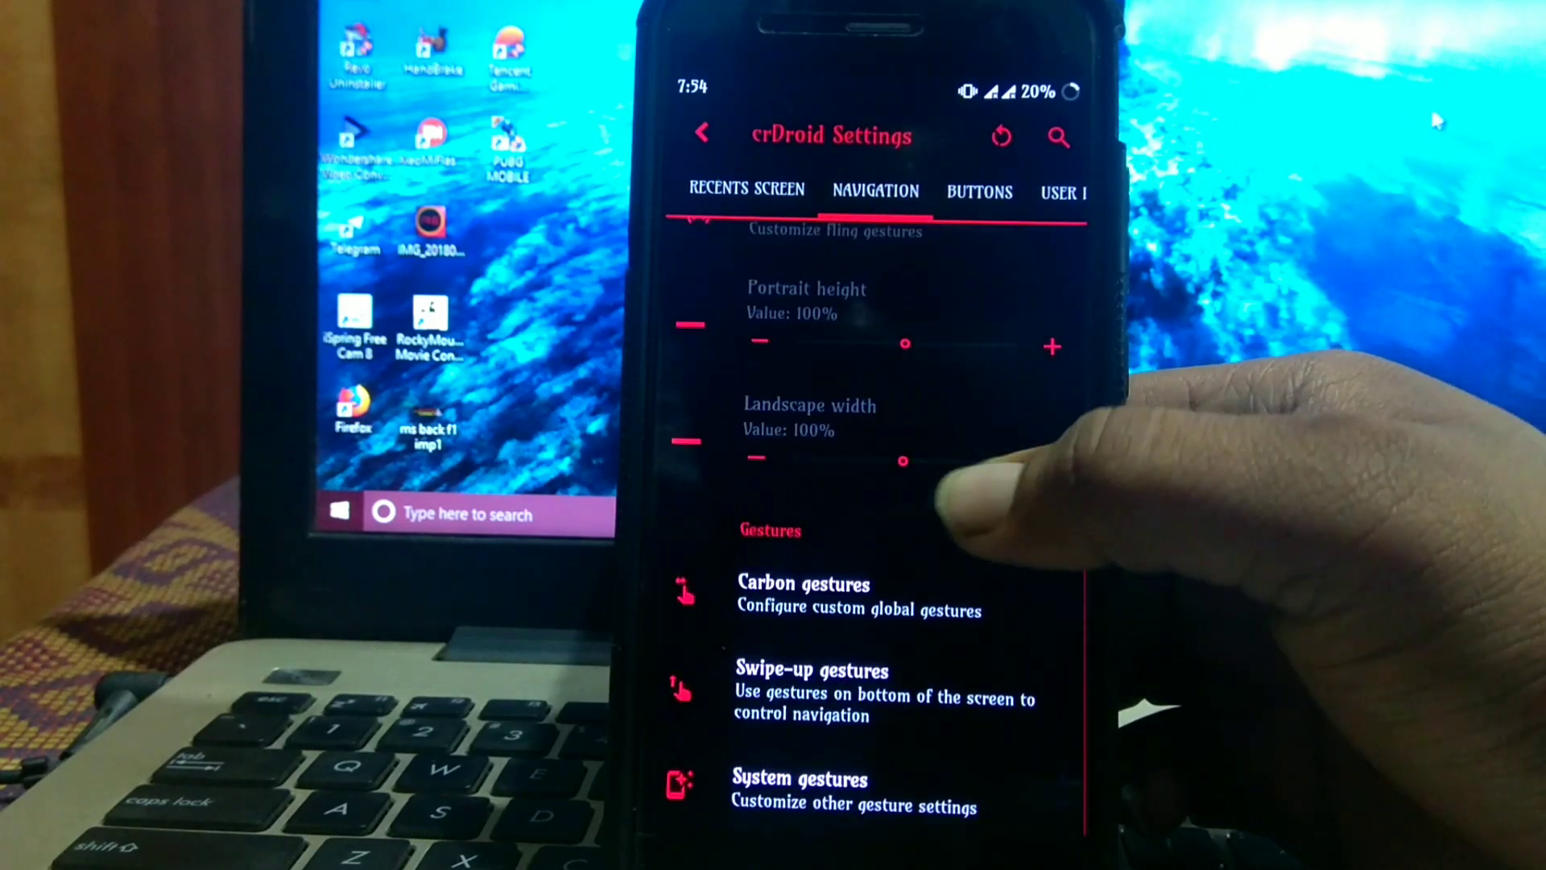
click(811, 679)
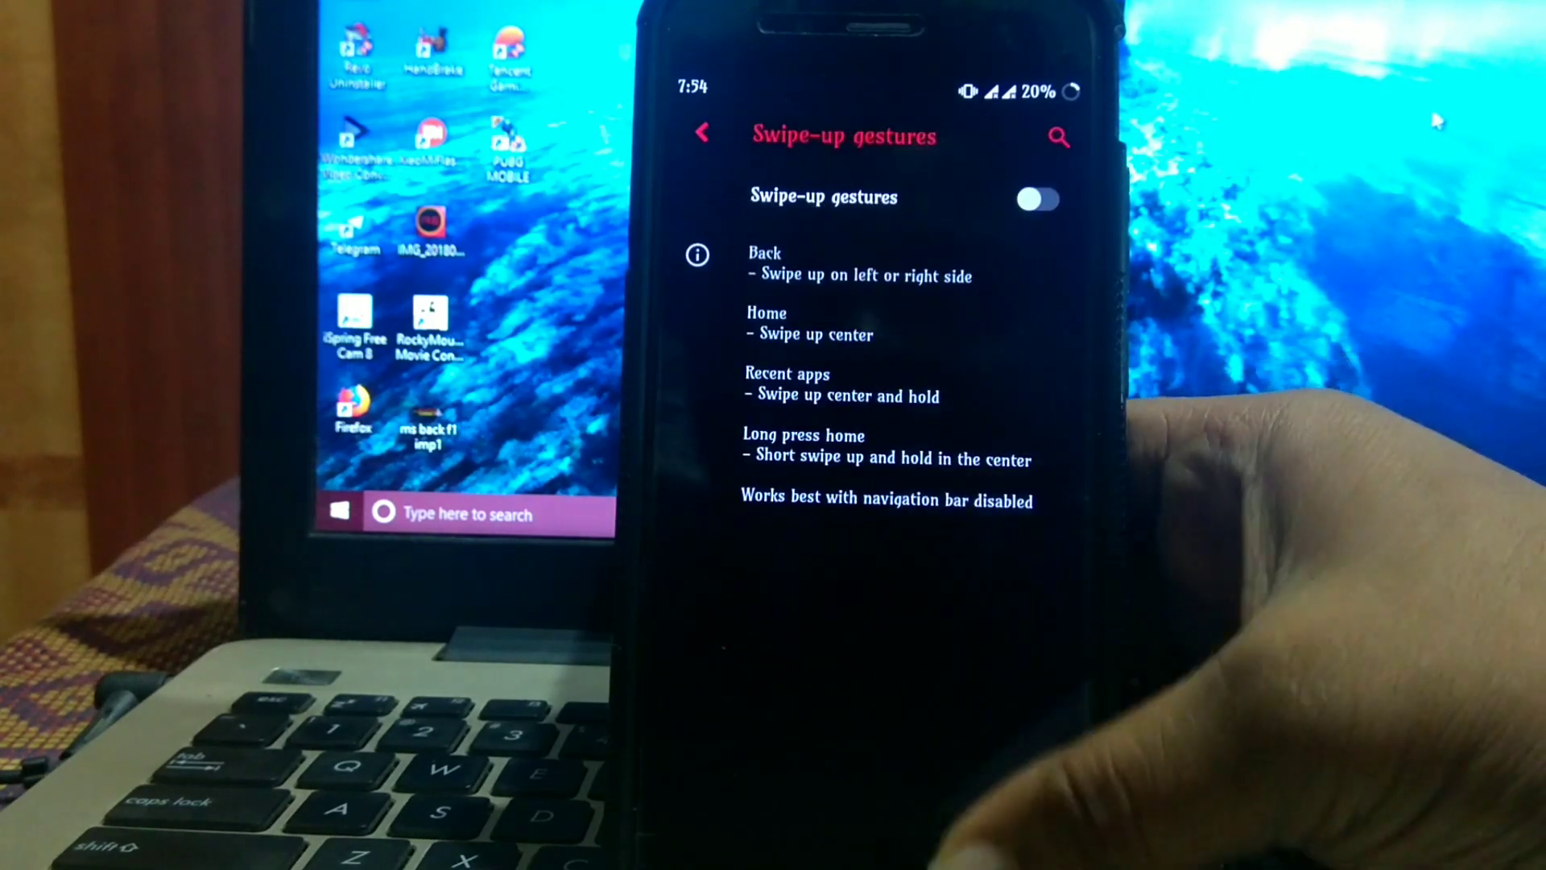
click(700, 135)
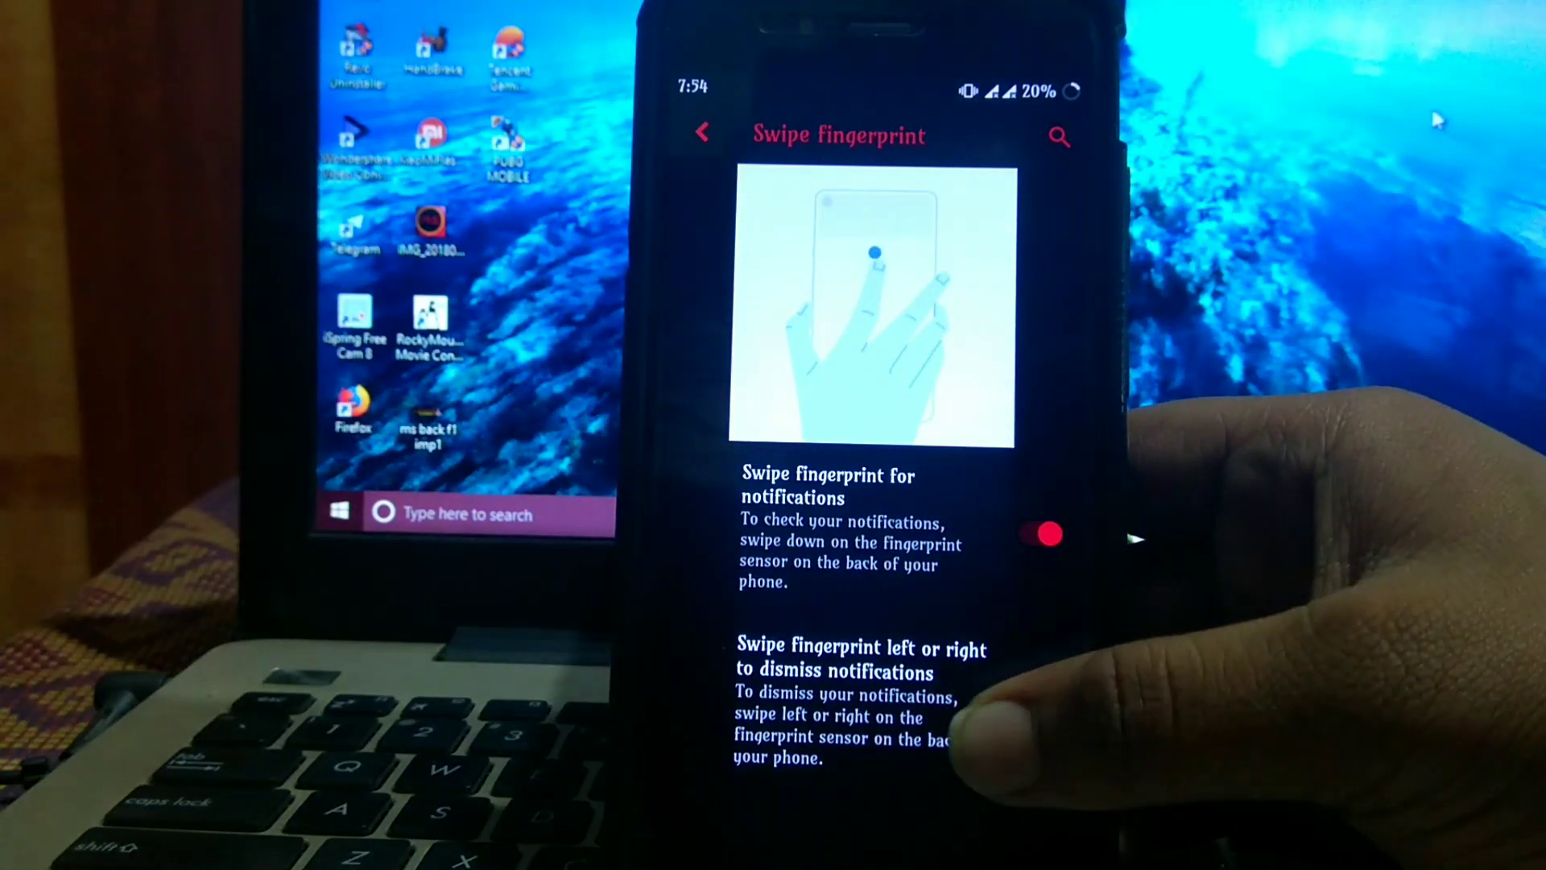
click(703, 134)
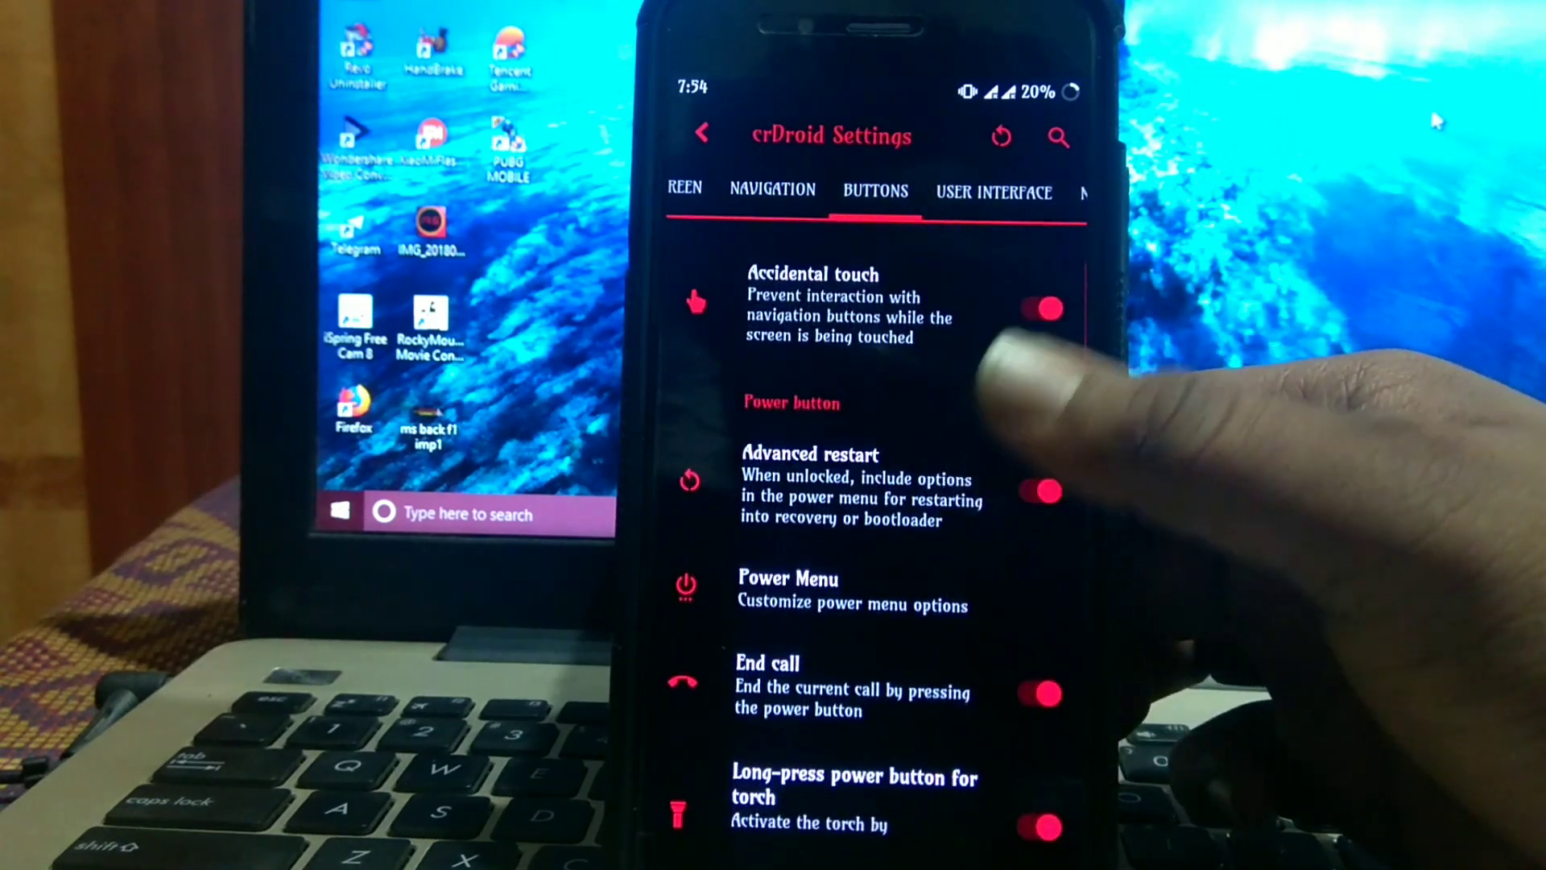
Browse Animations > System animations, then back out to the User Interface settings list.
scroll(down, 3)
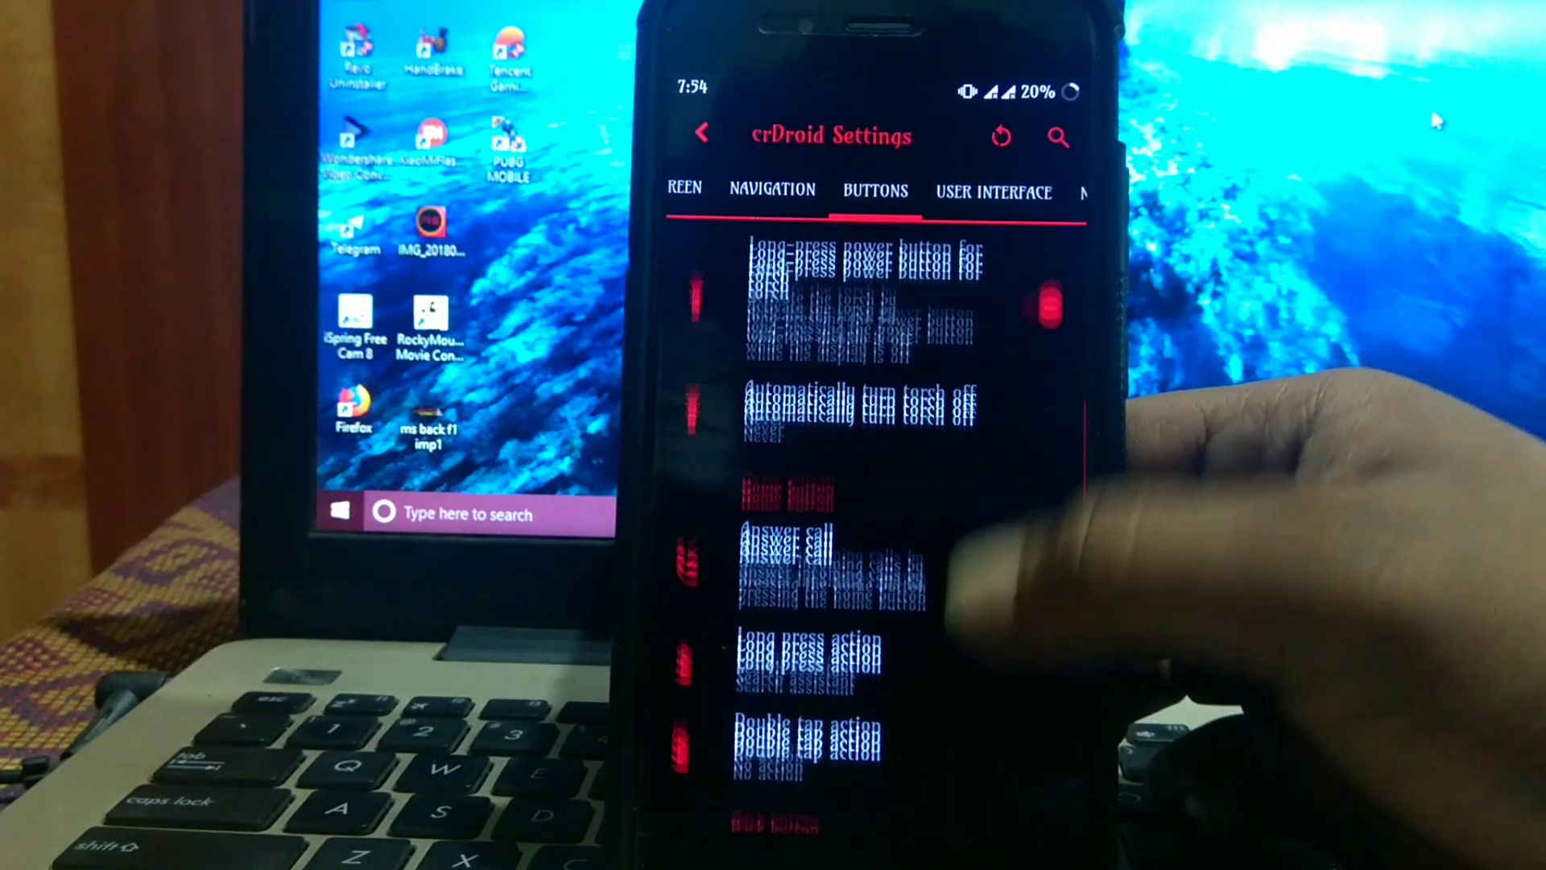
scroll(down, 3)
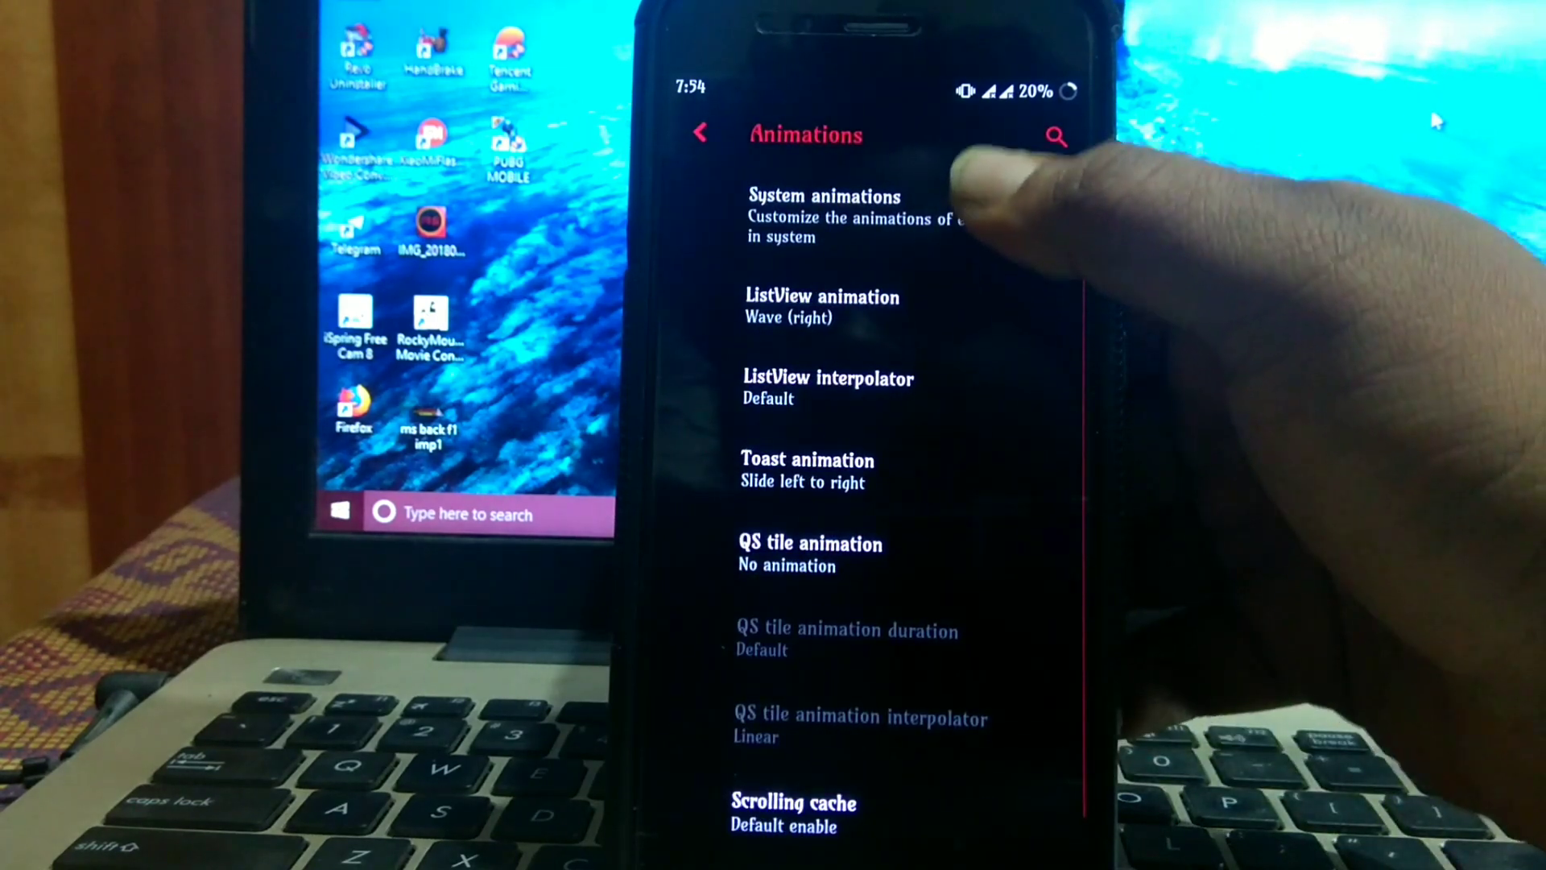
click(823, 215)
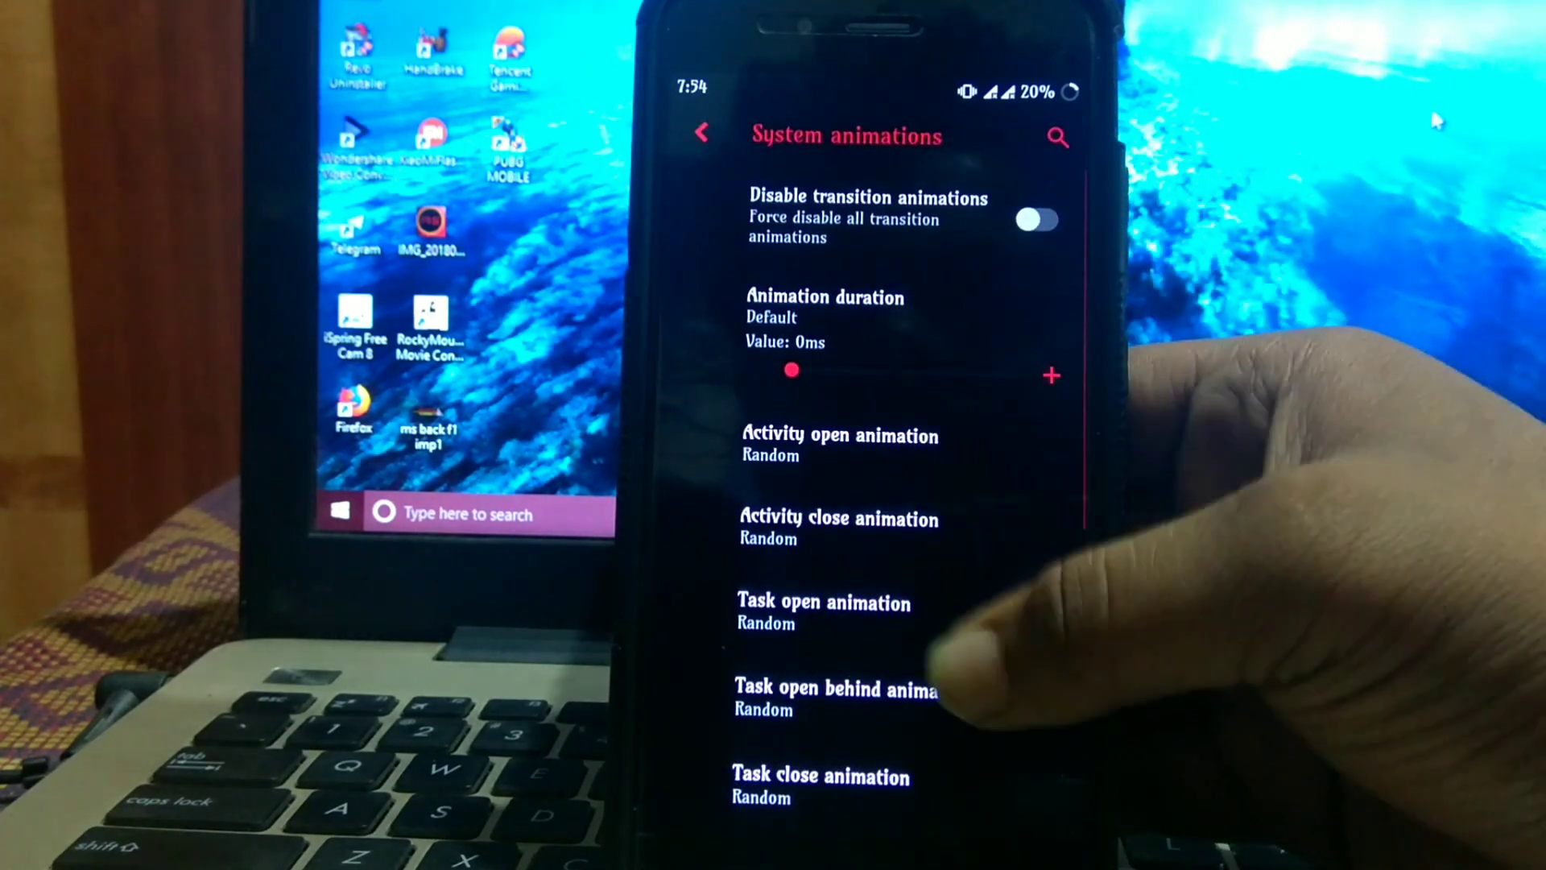
scroll(down, 3)
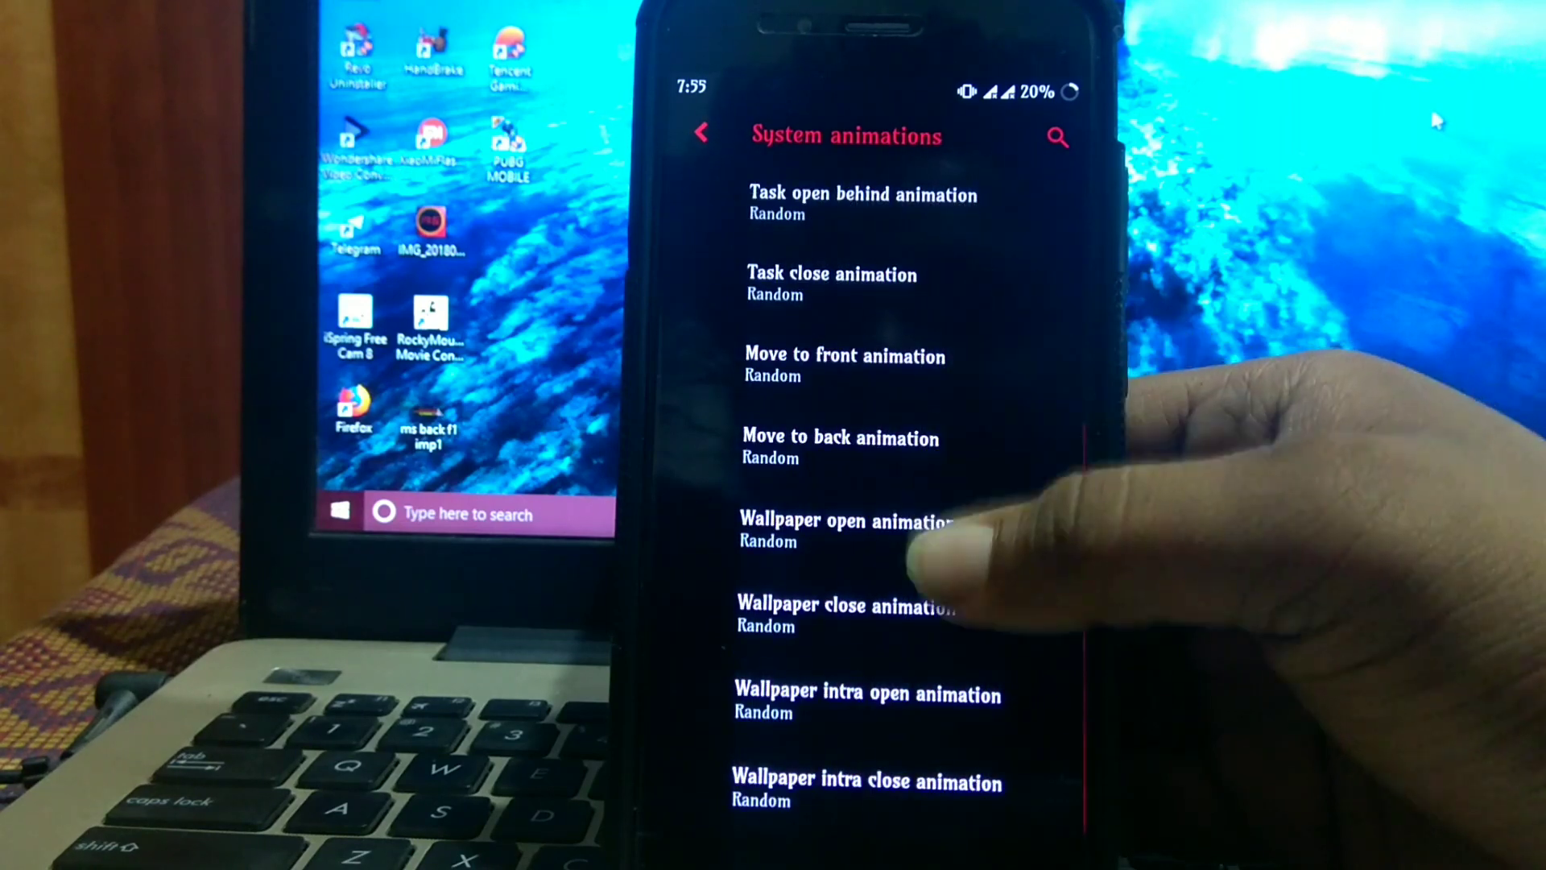
click(841, 446)
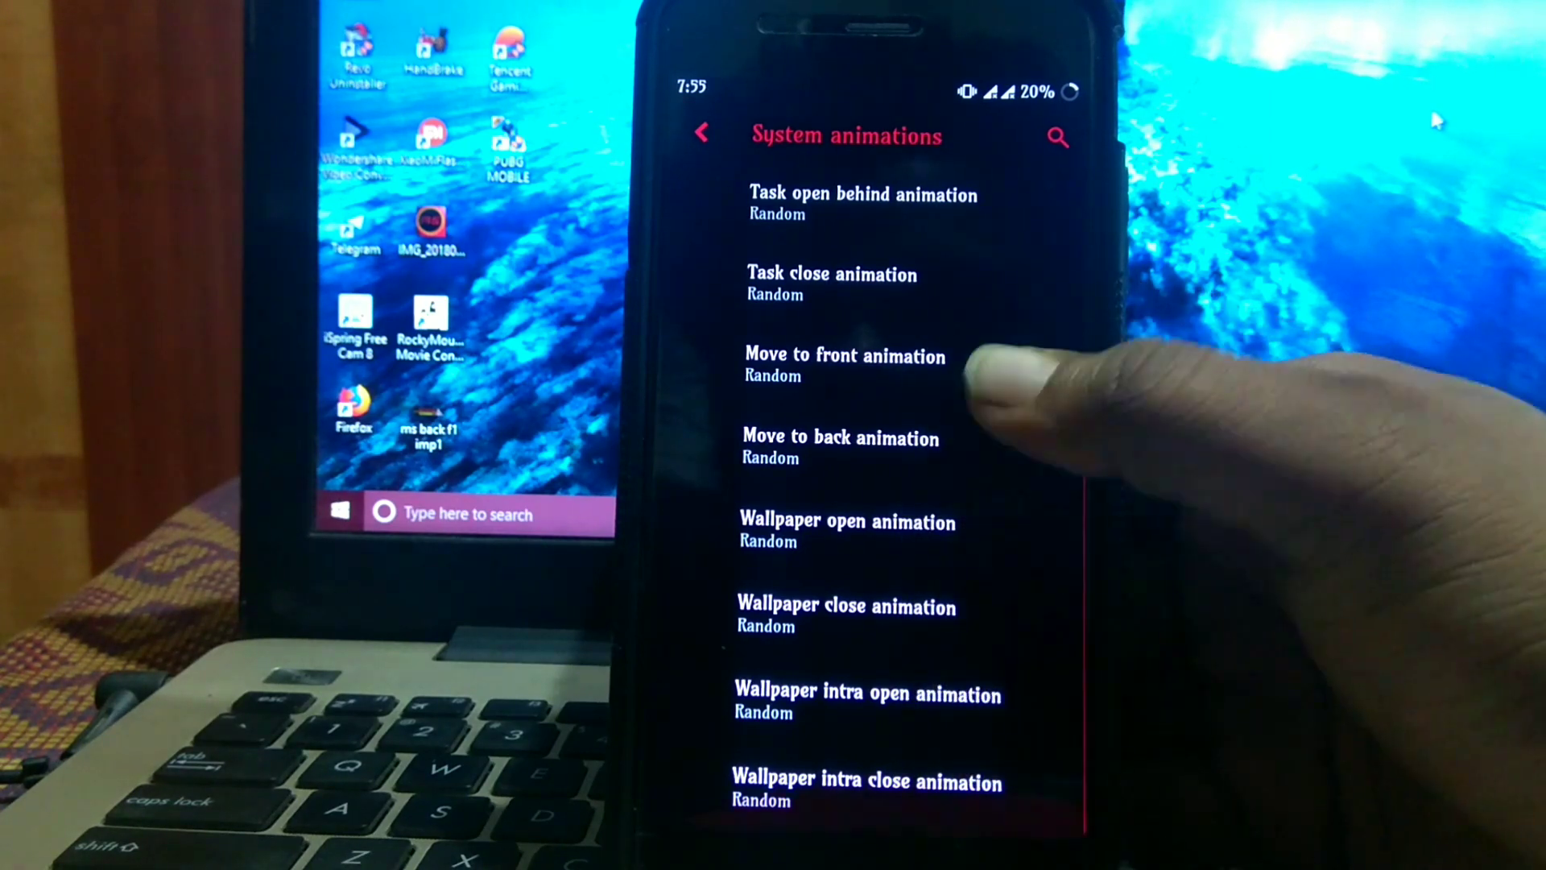
click(700, 134)
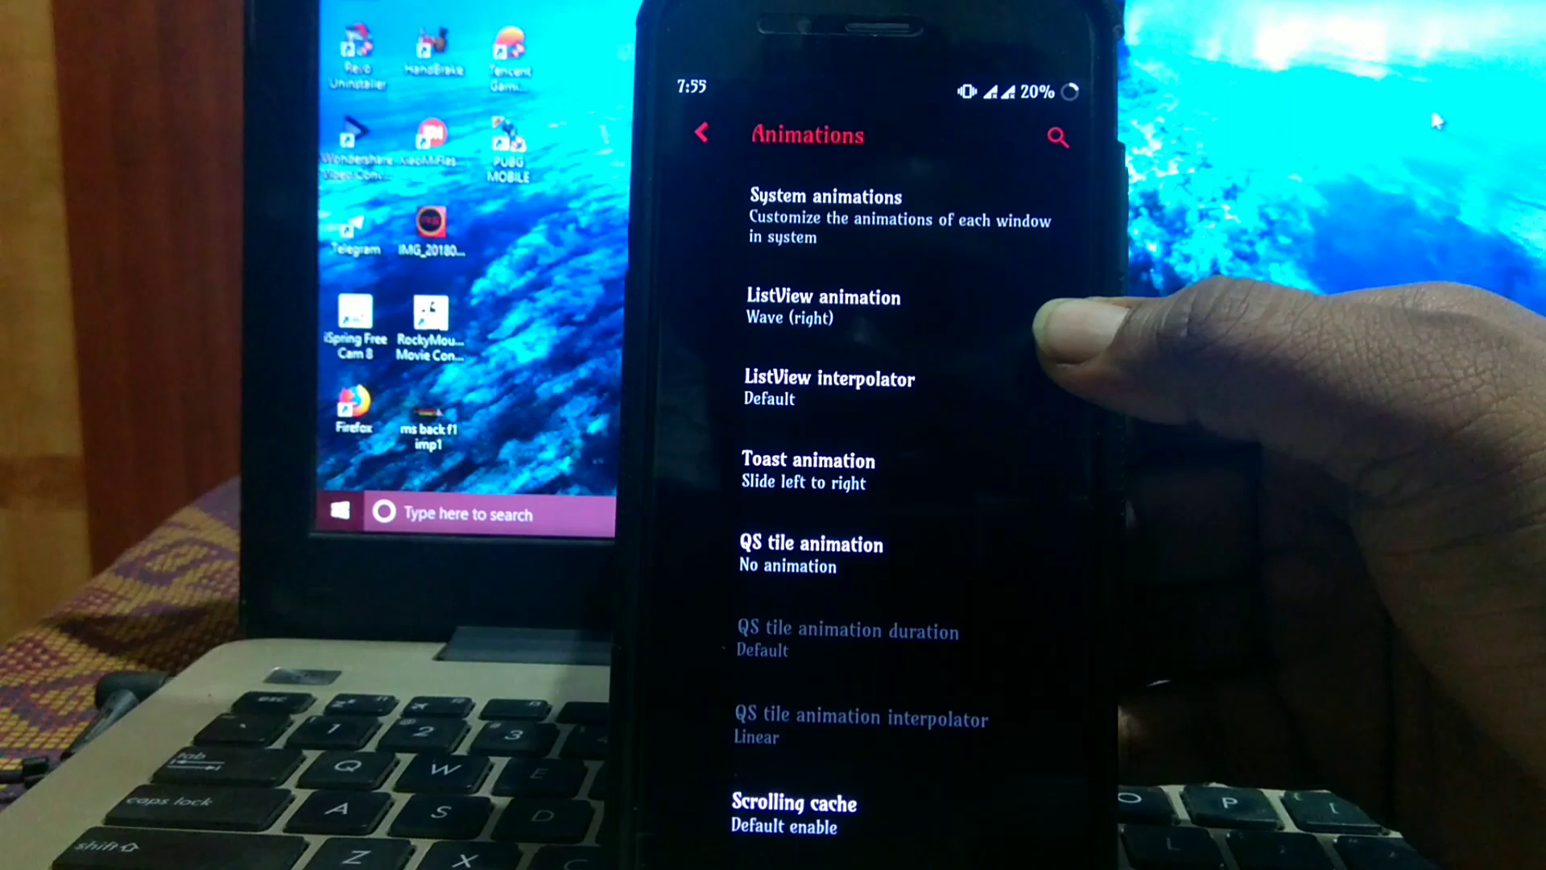
mouse_move(966, 612)
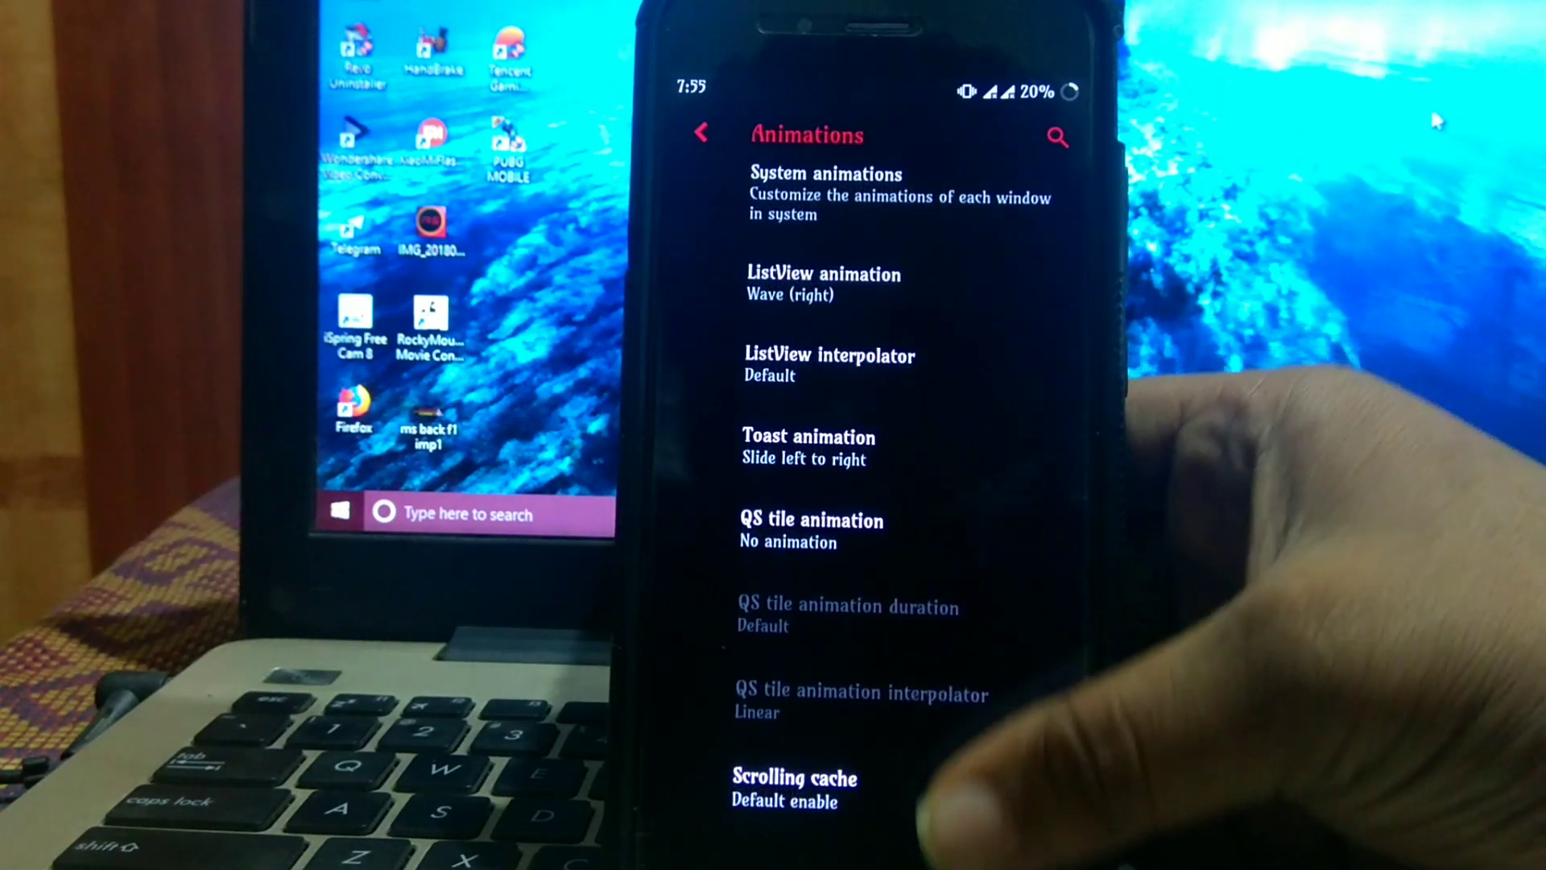
click(700, 133)
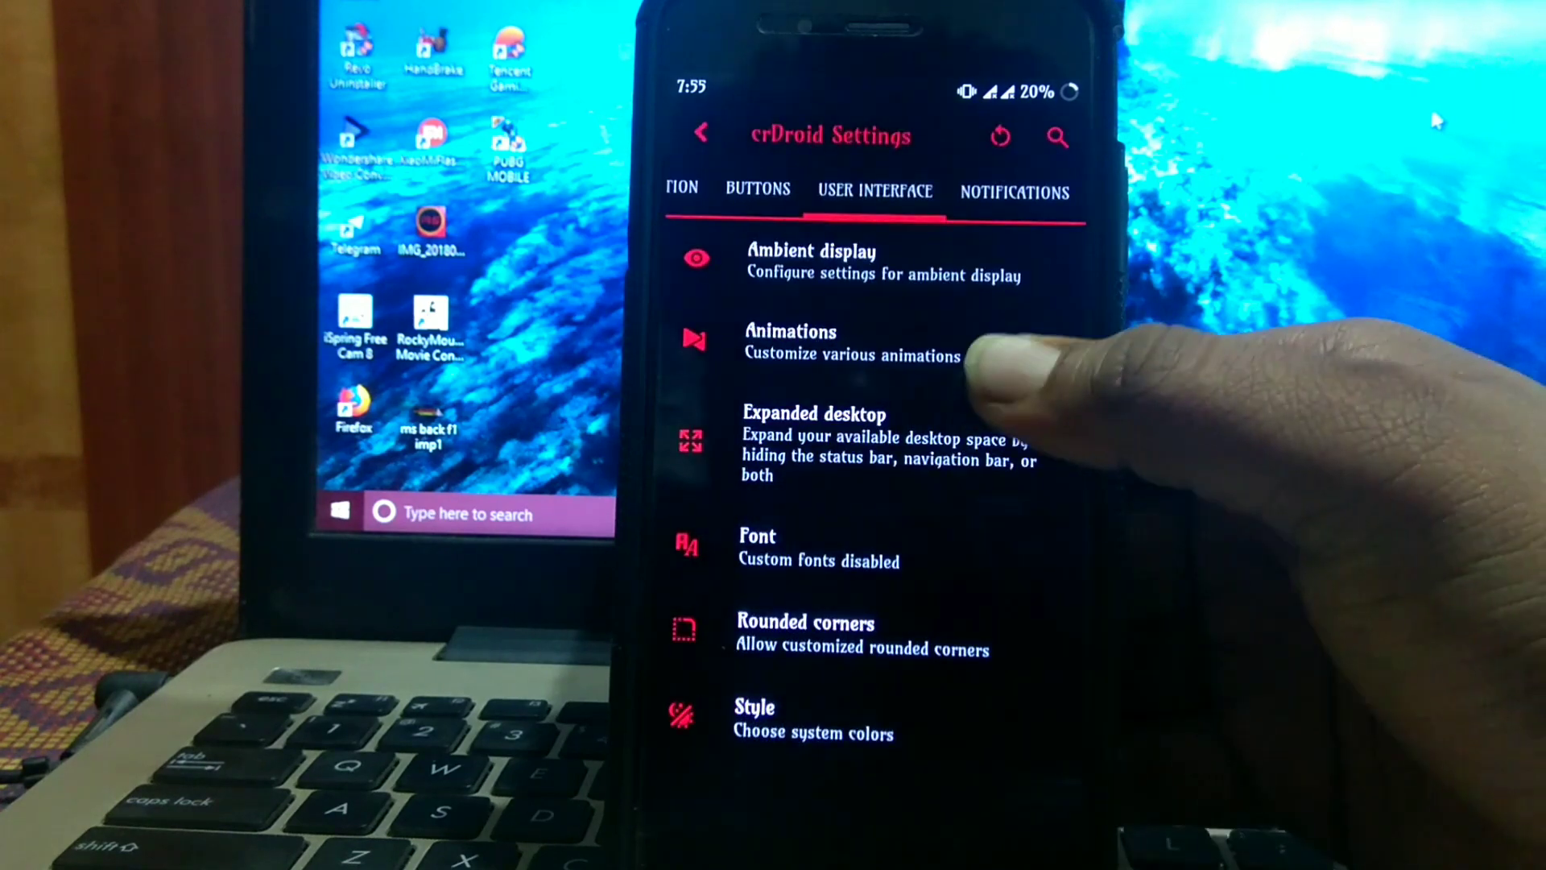
mouse_move(937, 543)
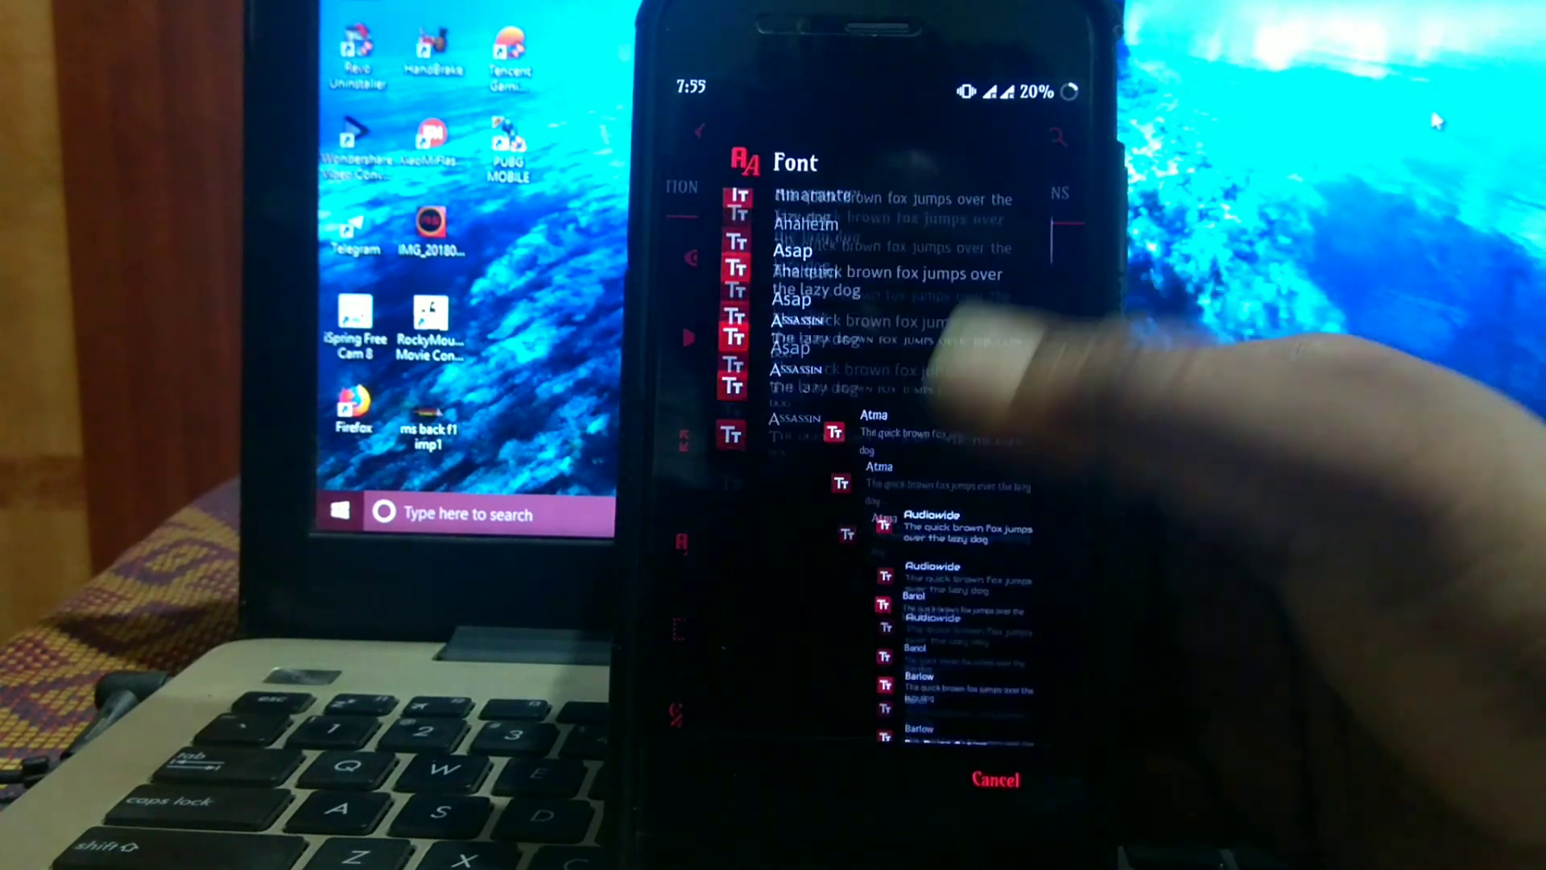
View the Font list and Style page, then move on to the Notifications options.
scroll(down, 3)
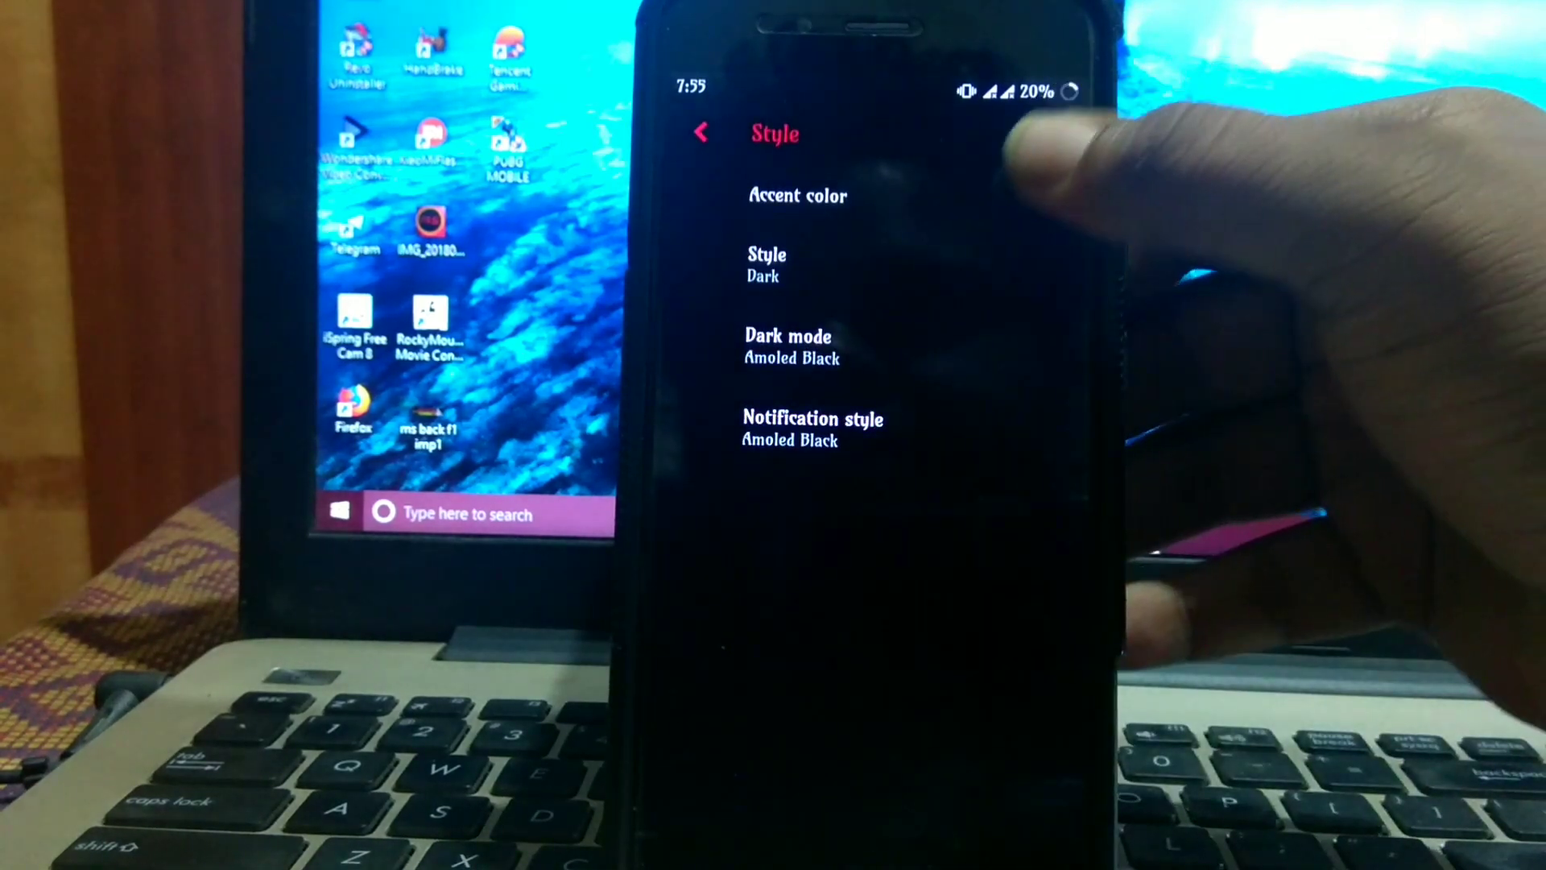
click(766, 264)
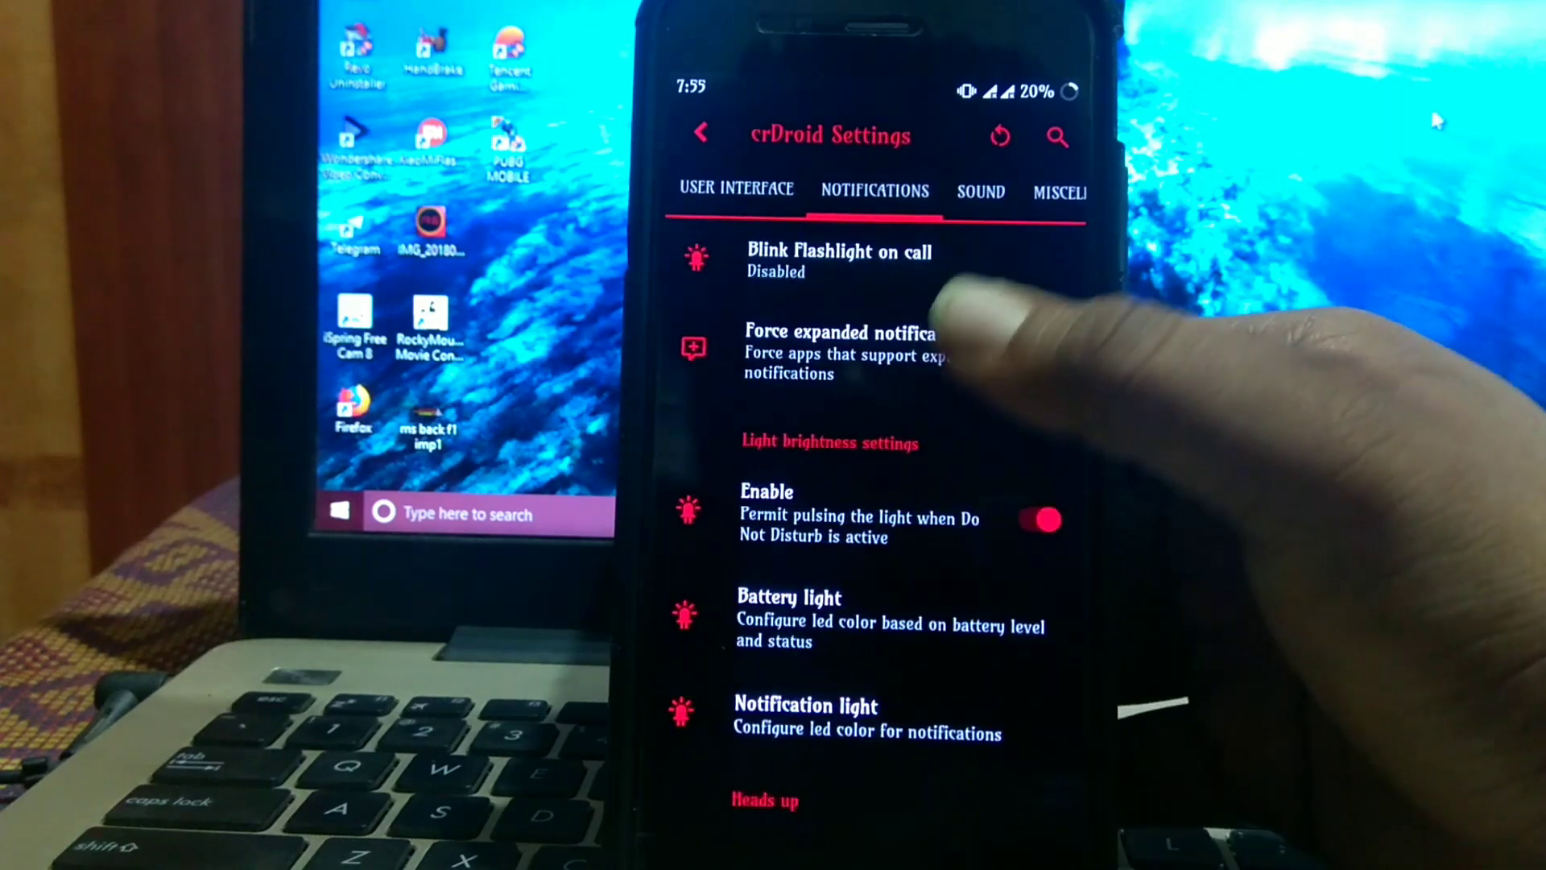
Scroll through the Miscellaneous options, then bring up the Battery page at 20% charge.
click(1043, 357)
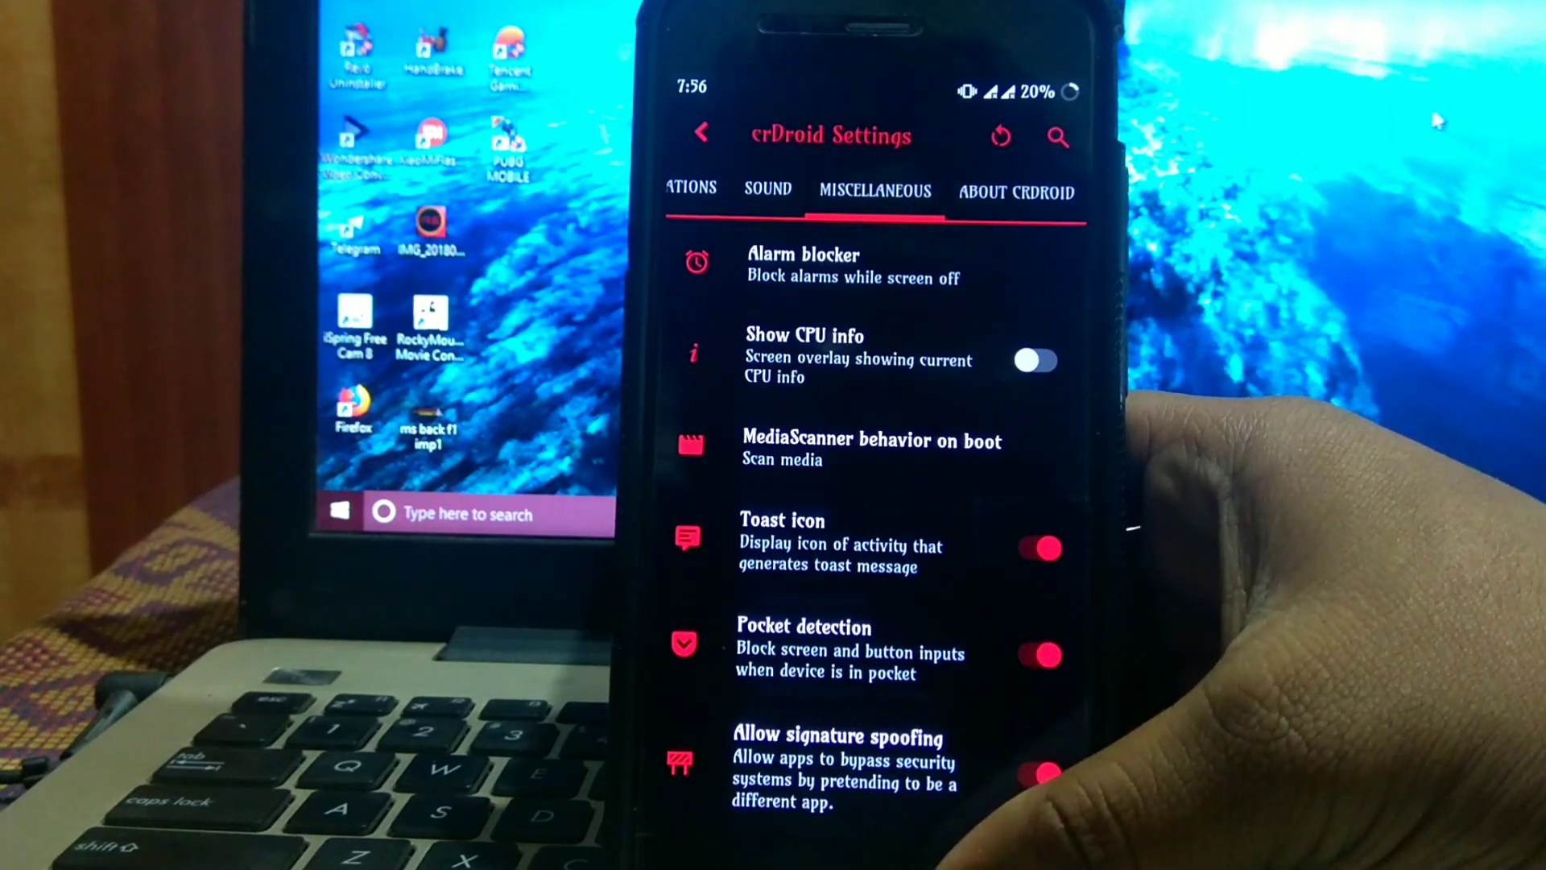
click(702, 136)
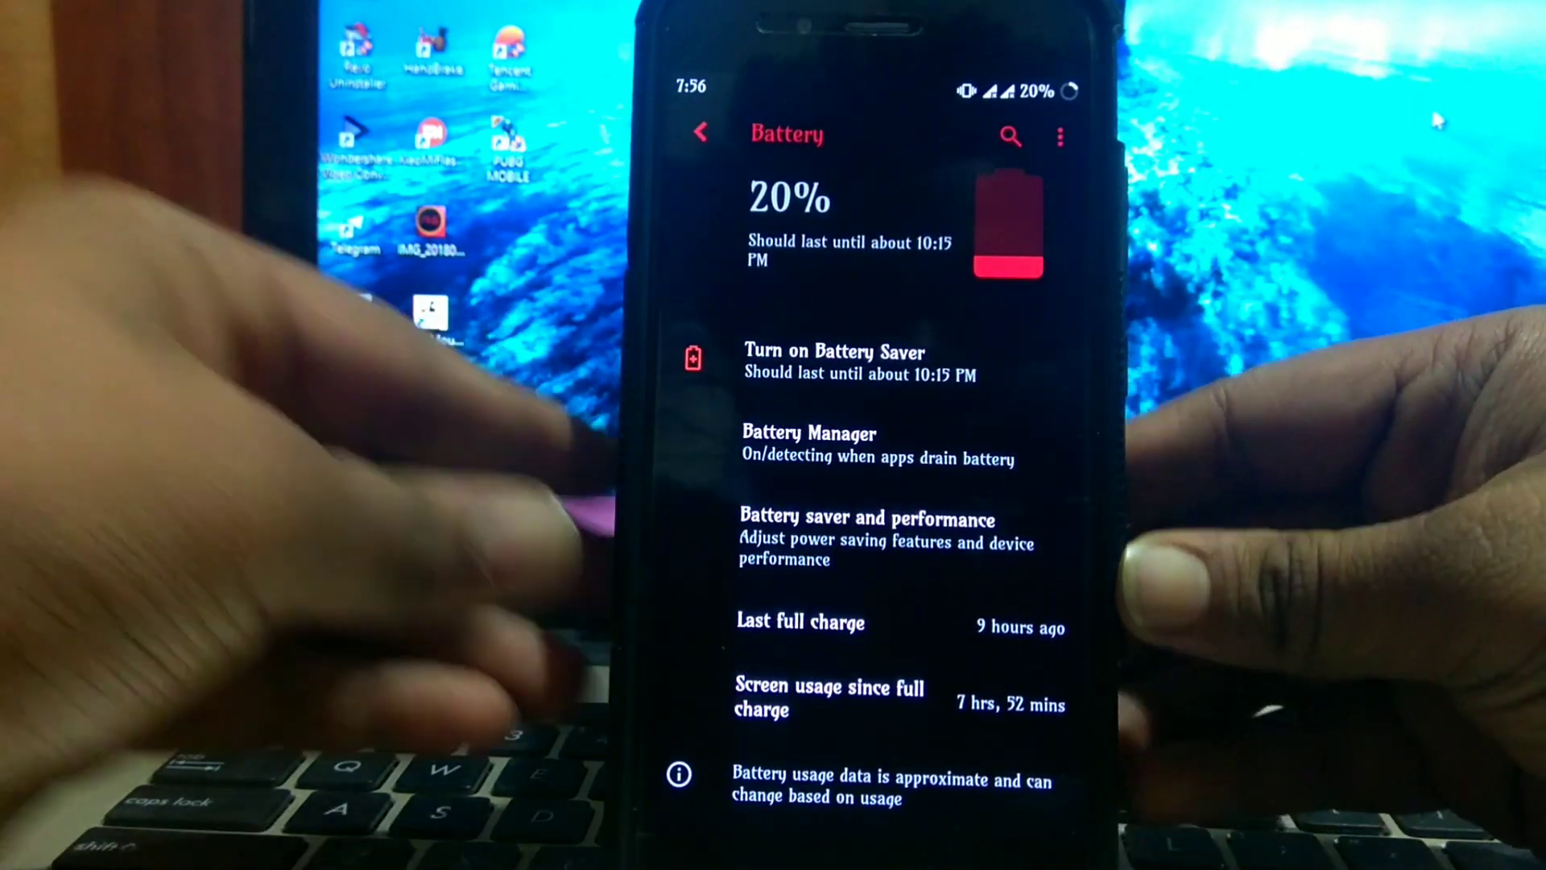
Review the battery usage graph and per-app list, then launch AnTuTu Benchmark from the app drawer.
scroll(down, 3)
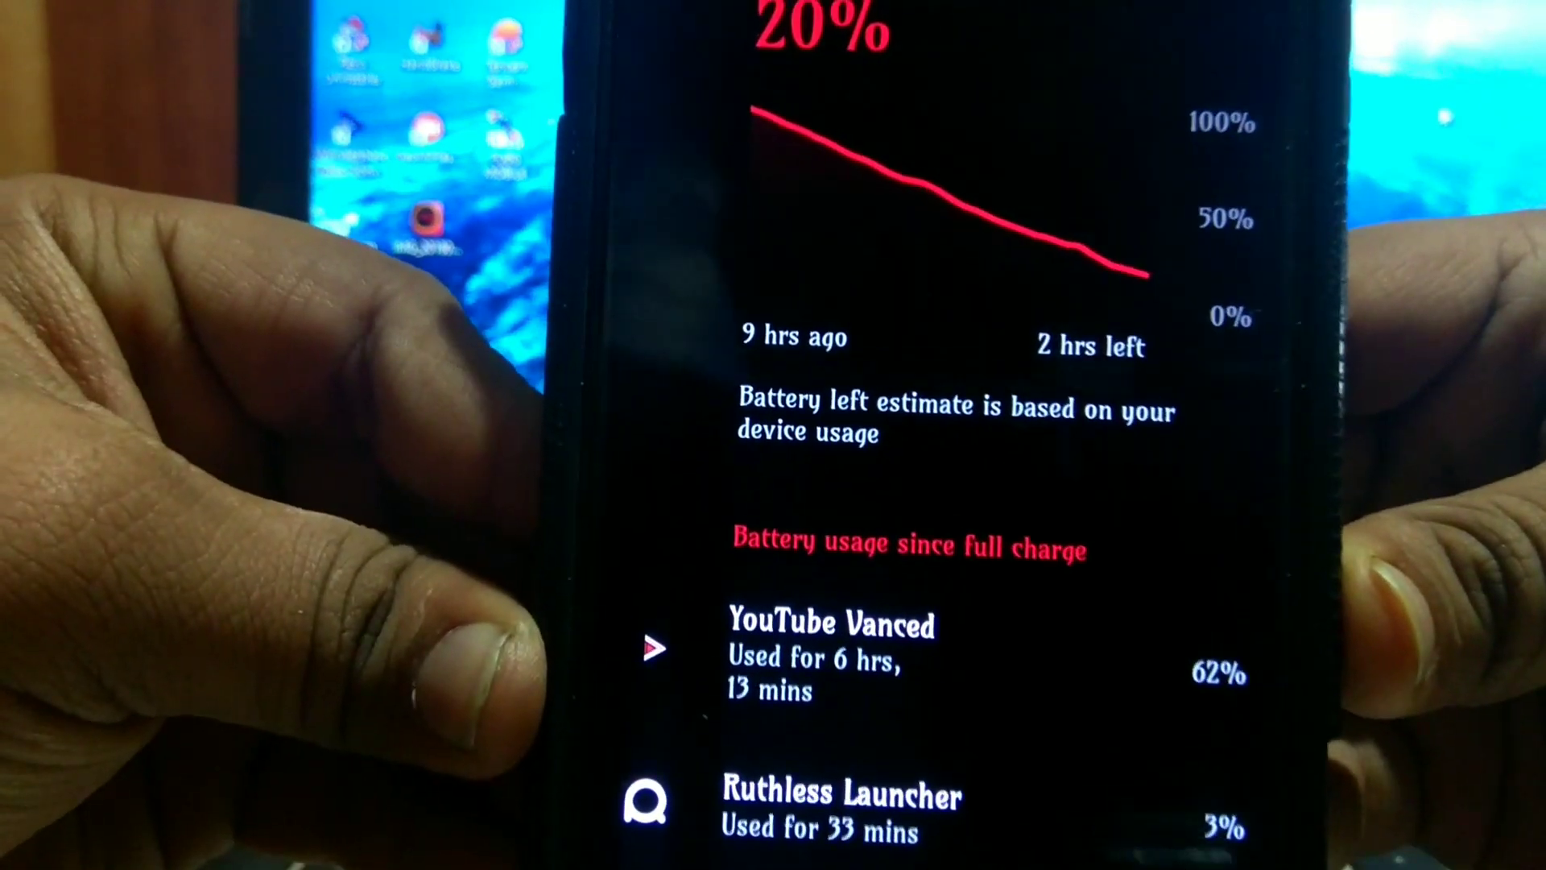
scroll(up, 3)
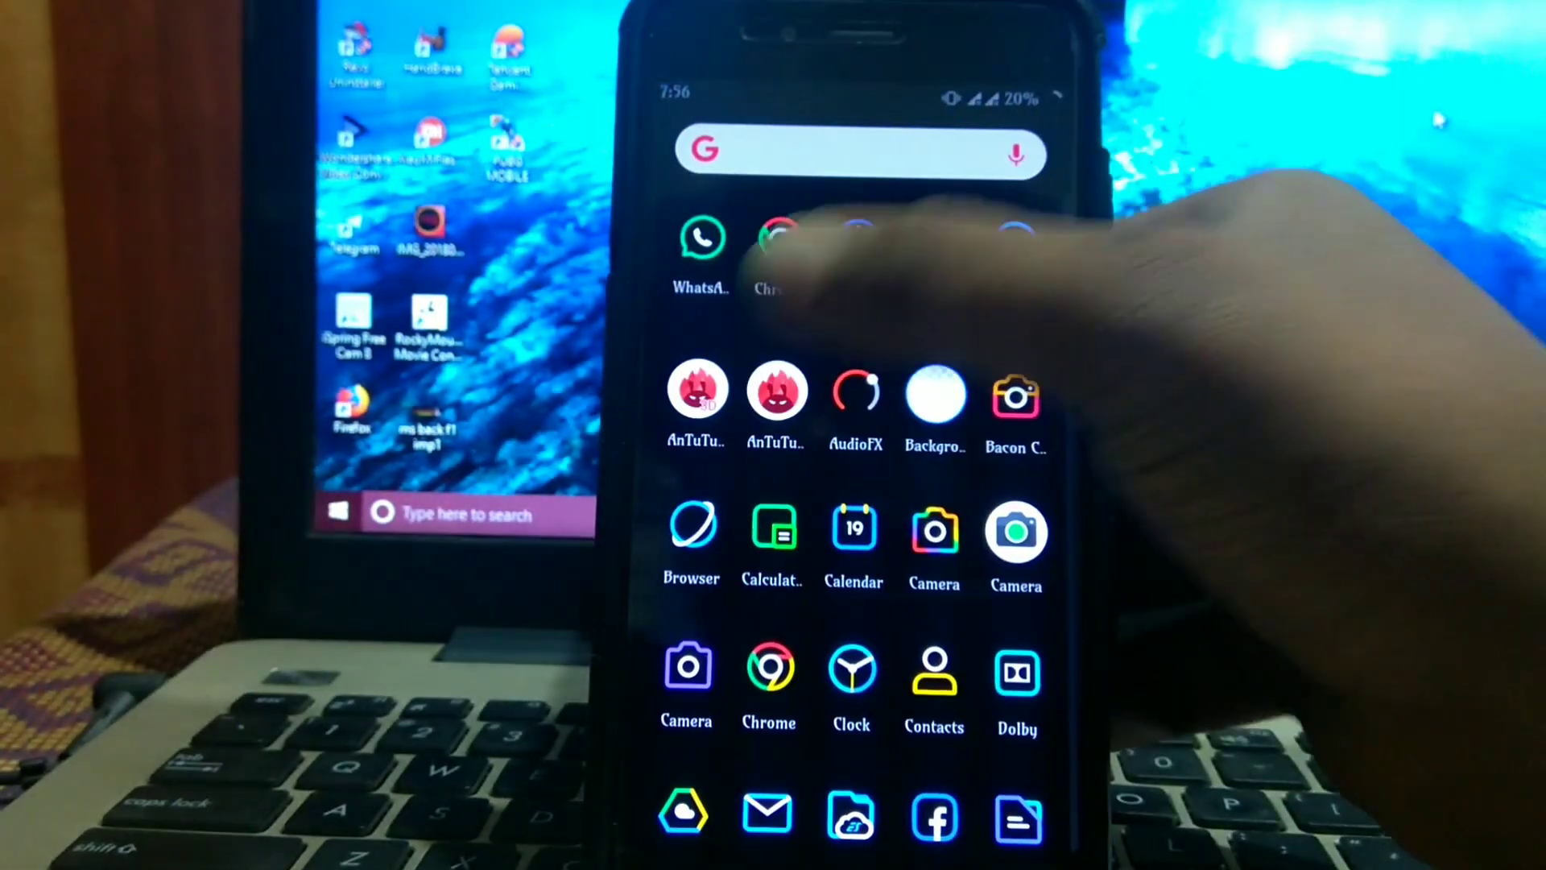
click(695, 388)
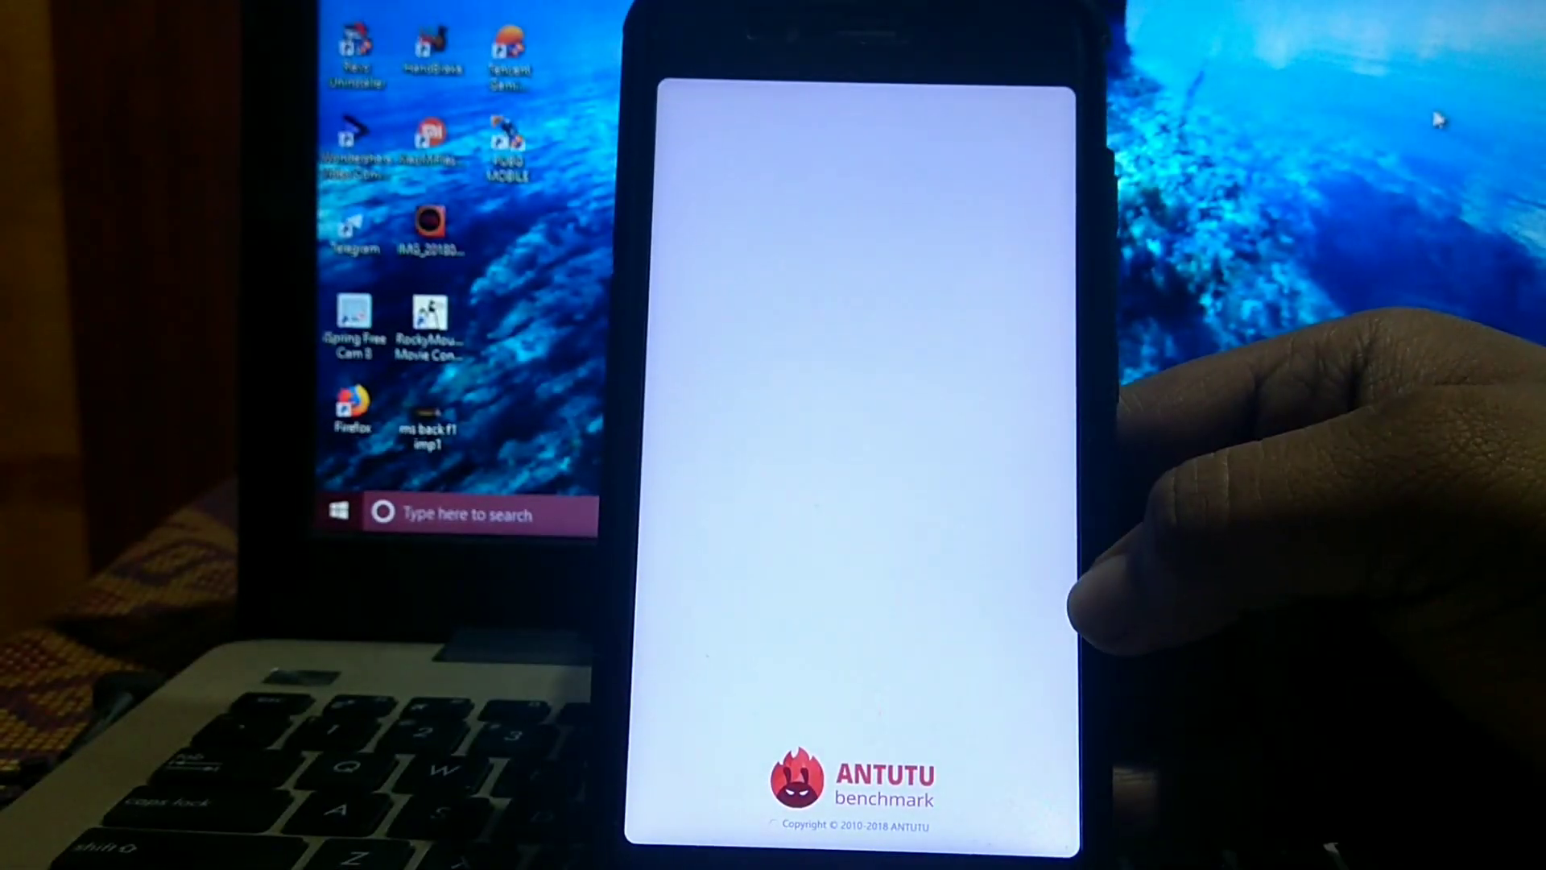